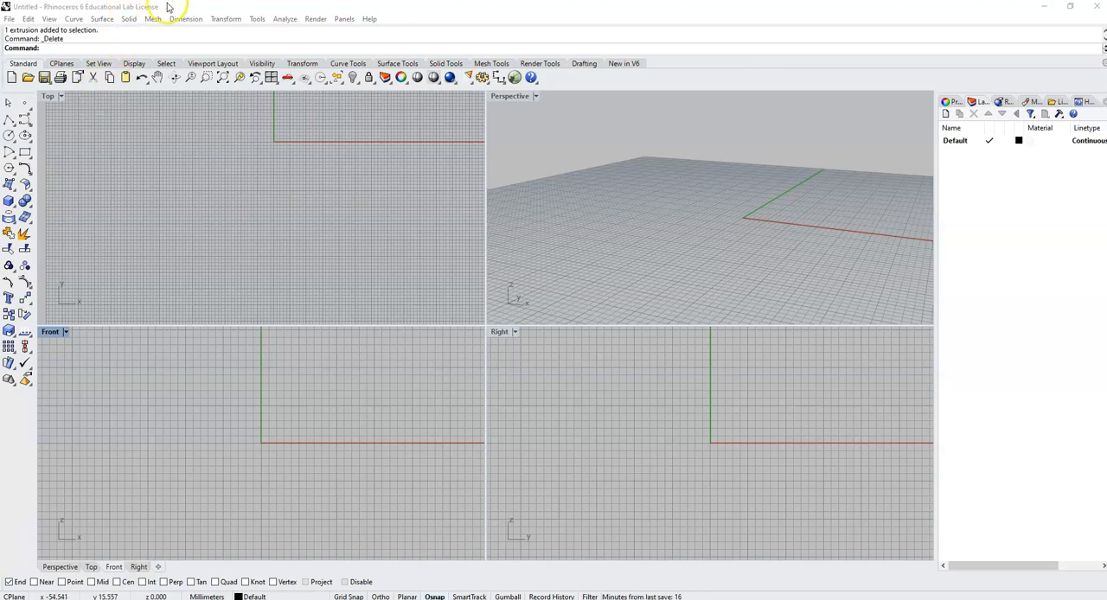
{"action": "mouse_move", "coordinate": [173, 7]}
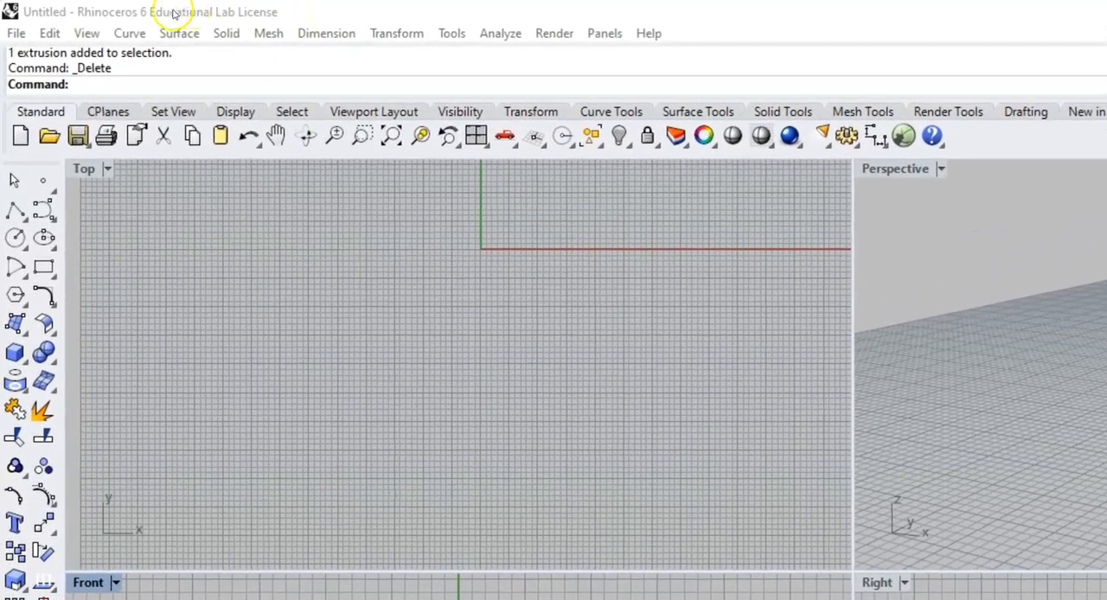
{"action": "mouse_move", "coordinate": [14, 9]}
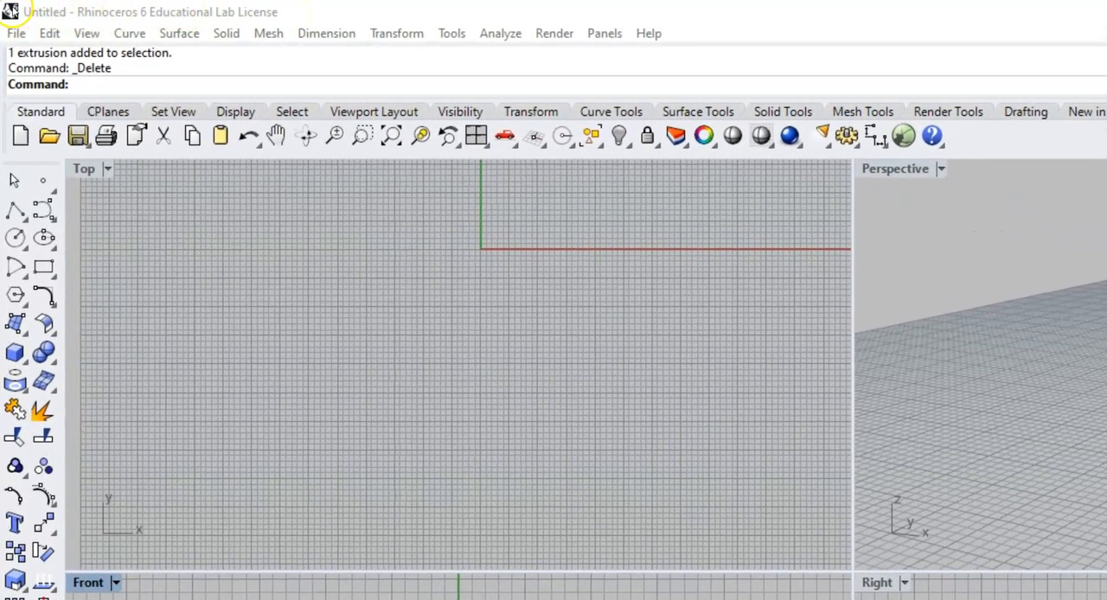
{"action": "mouse_move", "coordinate": [145, 17]}
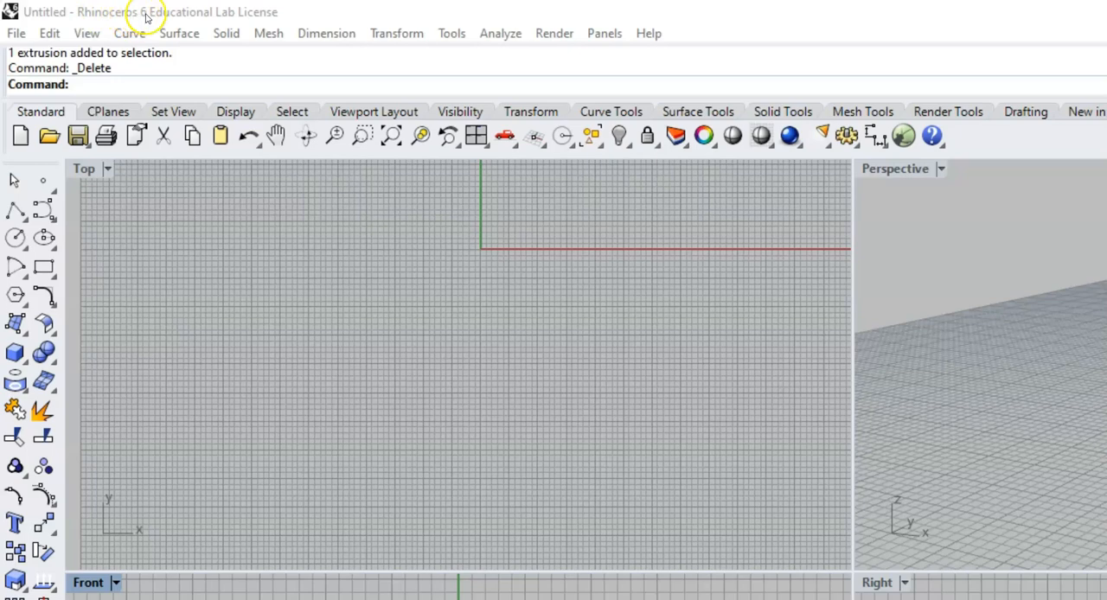
{"action": "mouse_move", "coordinate": [114, 19]}
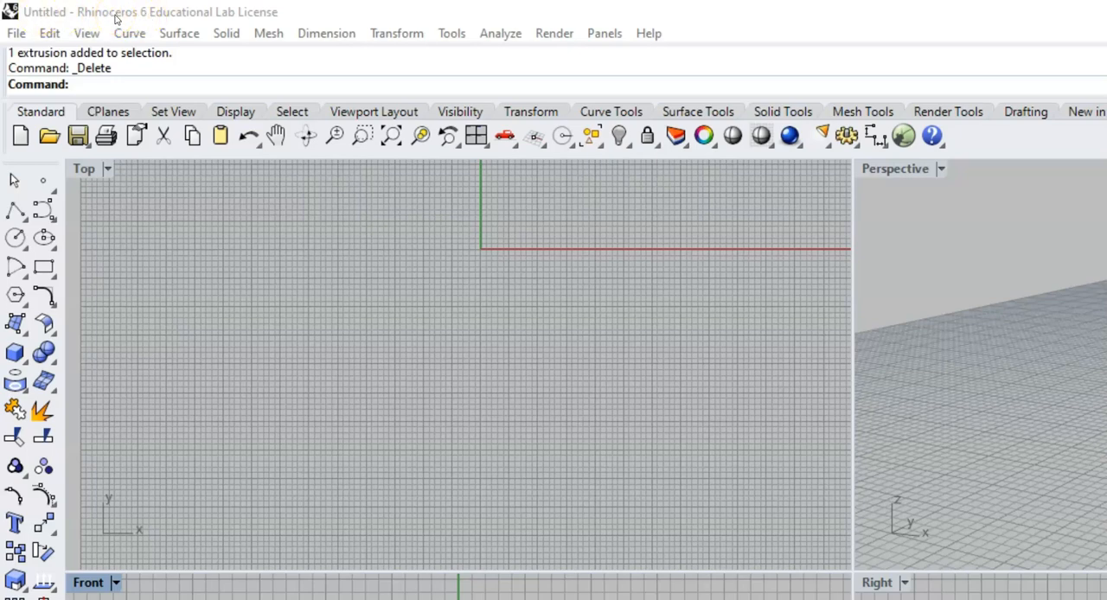
{"action": "mouse_move", "coordinate": [38, 31]}
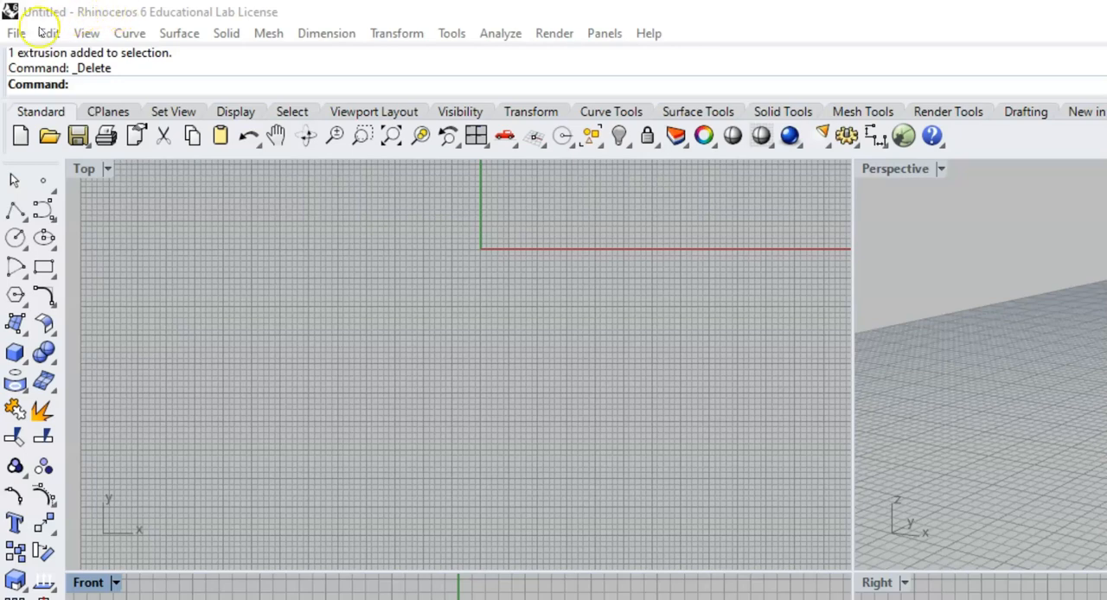
Browse the Edit, Curve, Mesh, Transform and Surface menus of commands
{"action": "left_click", "coordinate": [48, 32]}
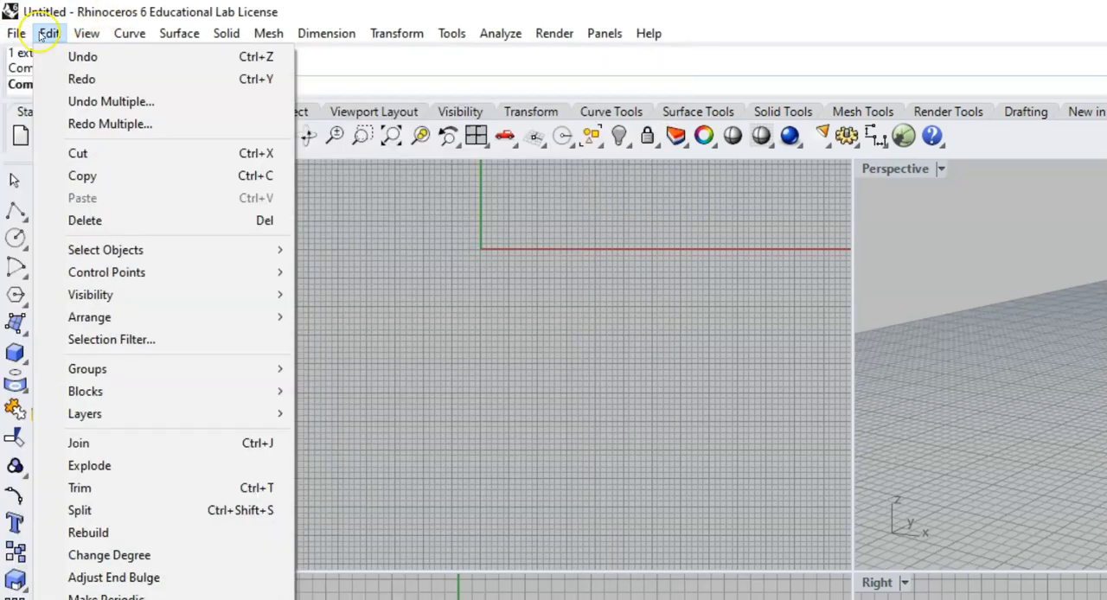
{"action": "left_click", "coordinate": [128, 33]}
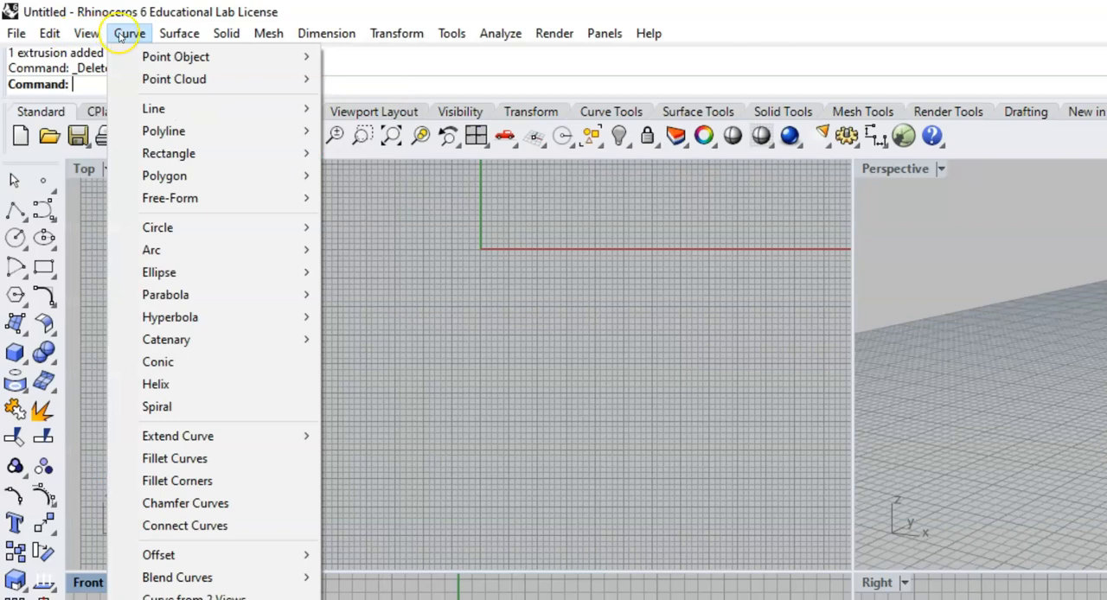
{"action": "left_click", "coordinate": [268, 33]}
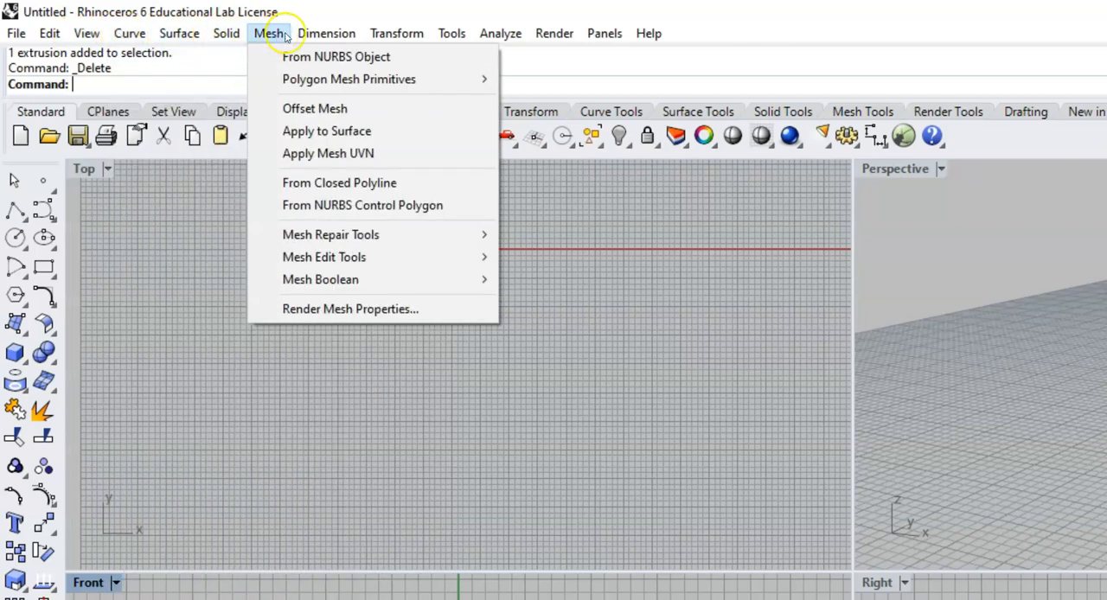
{"action": "left_click", "coordinate": [396, 32]}
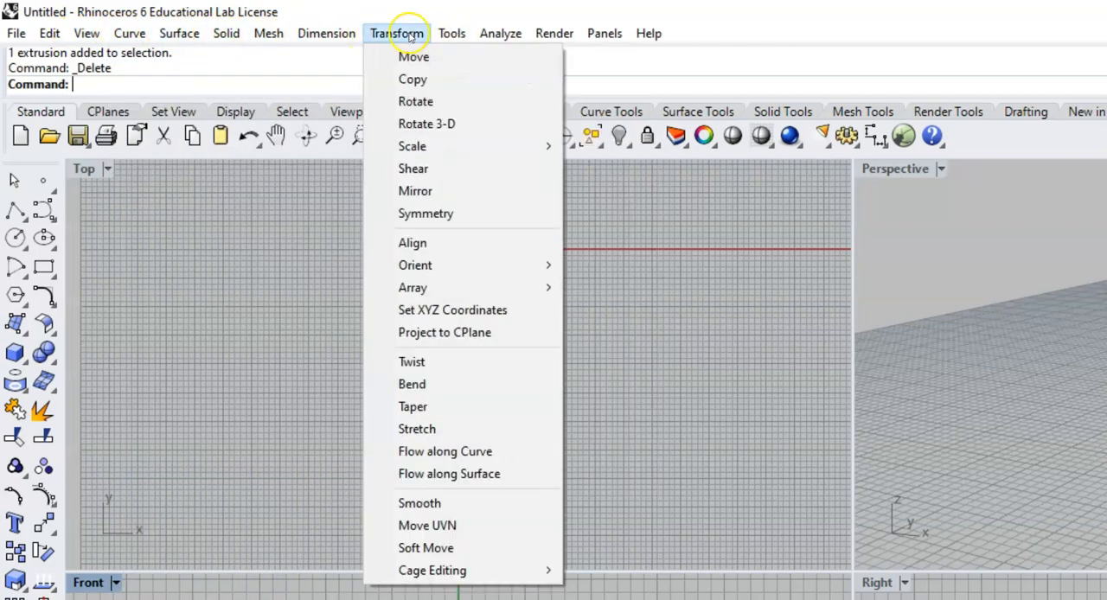
{"action": "left_click", "coordinate": [48, 33]}
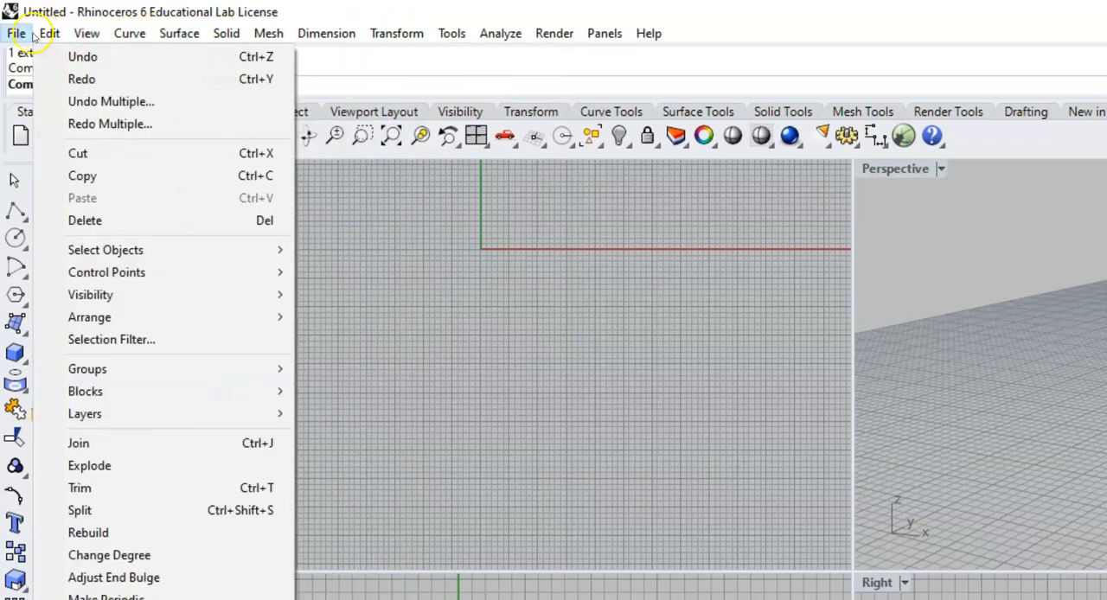
{"action": "left_click", "coordinate": [180, 32]}
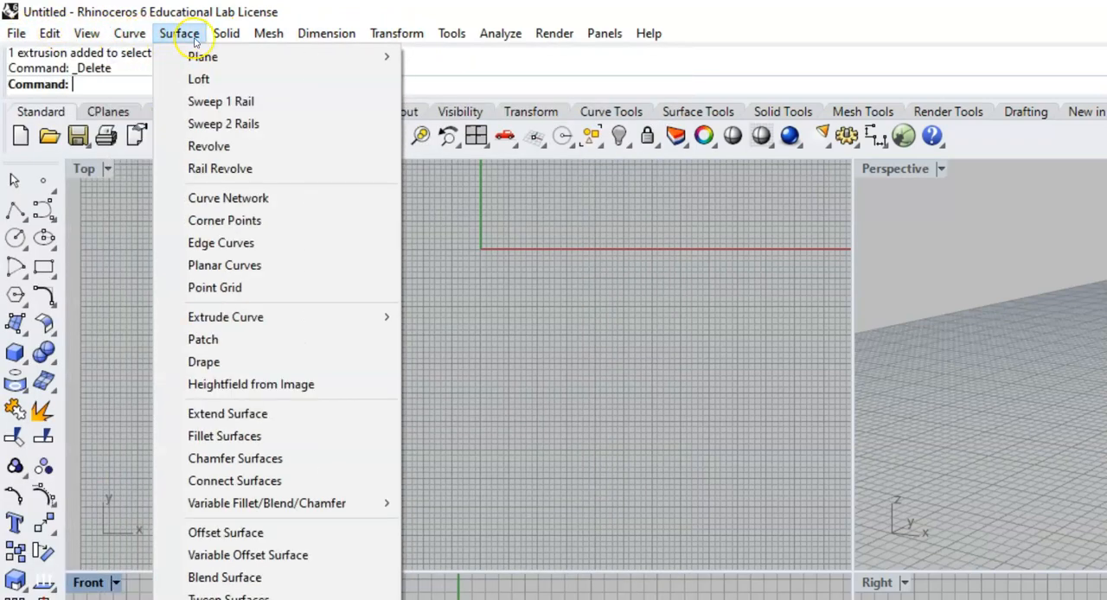
{"action": "left_click", "coordinate": [396, 33]}
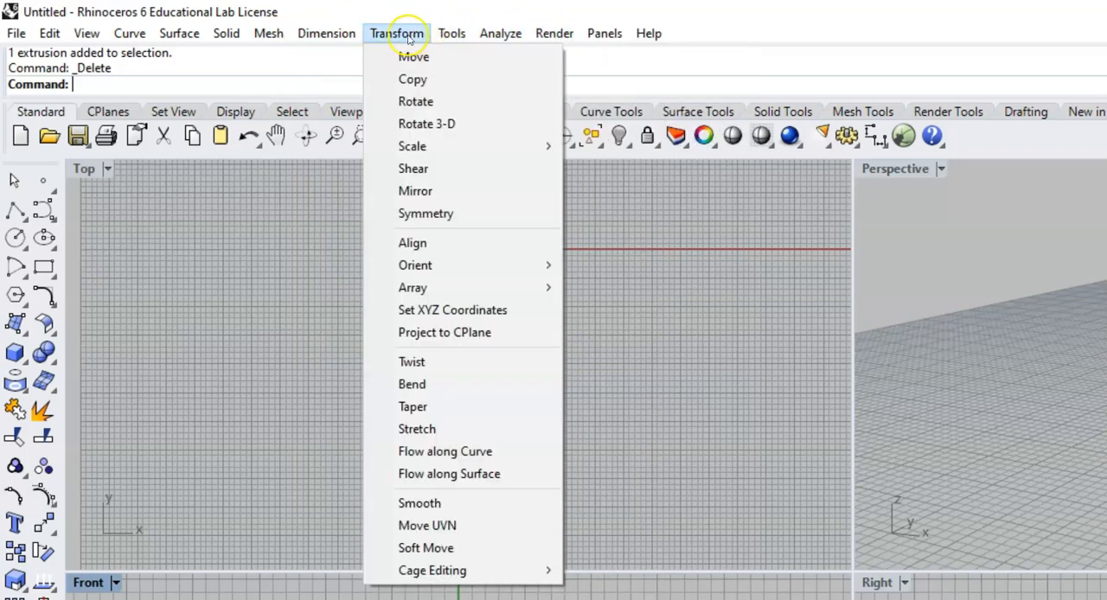
{"action": "left_click", "coordinate": [268, 33]}
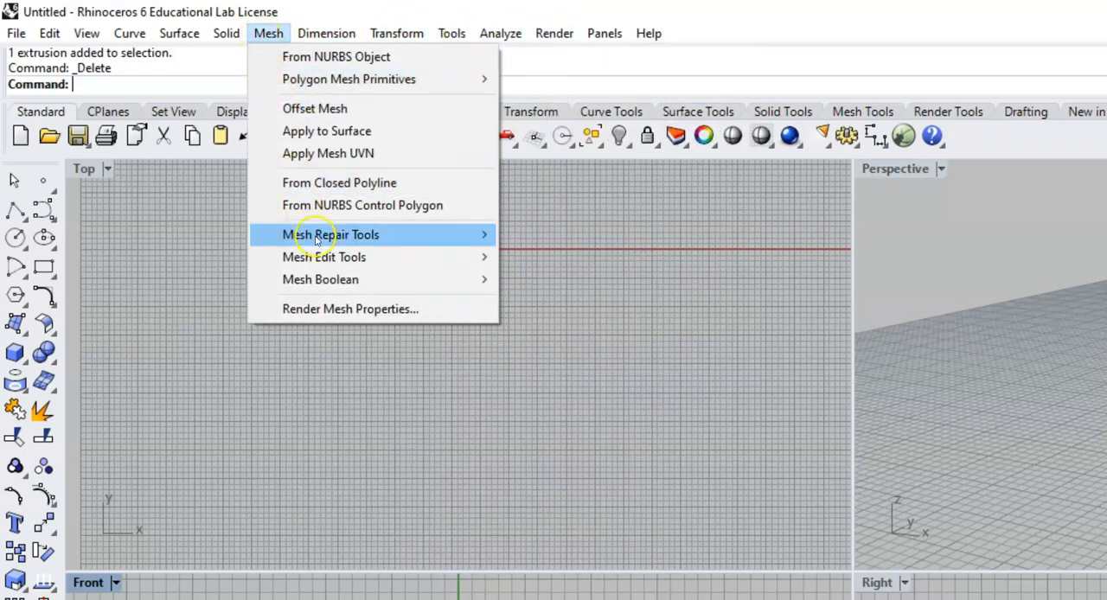
{"action": "mouse_move", "coordinate": [268, 33]}
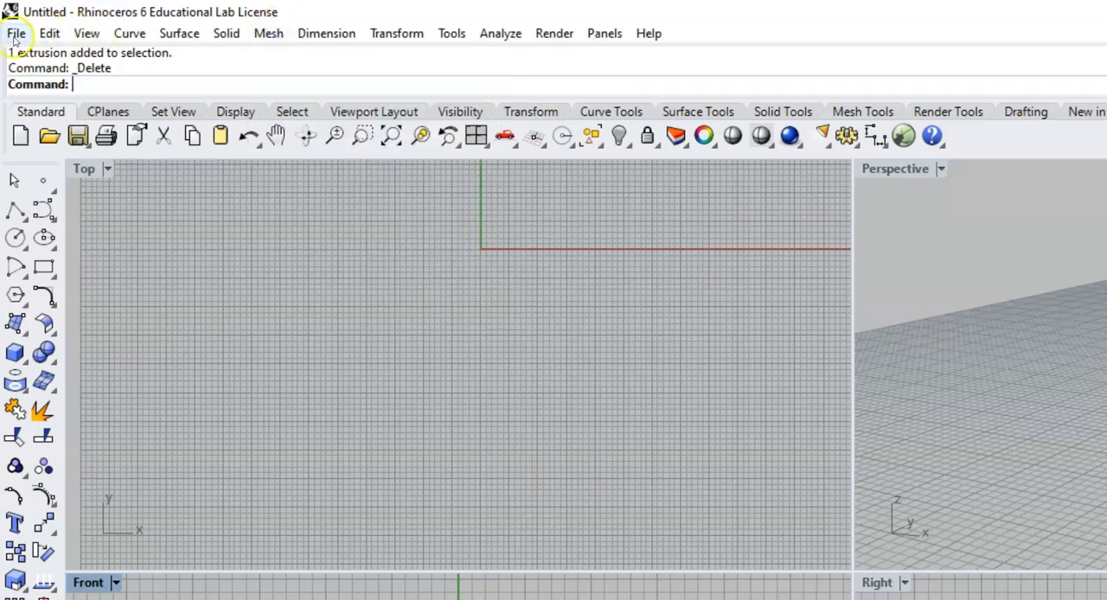
{"action": "mouse_move", "coordinate": [87, 33]}
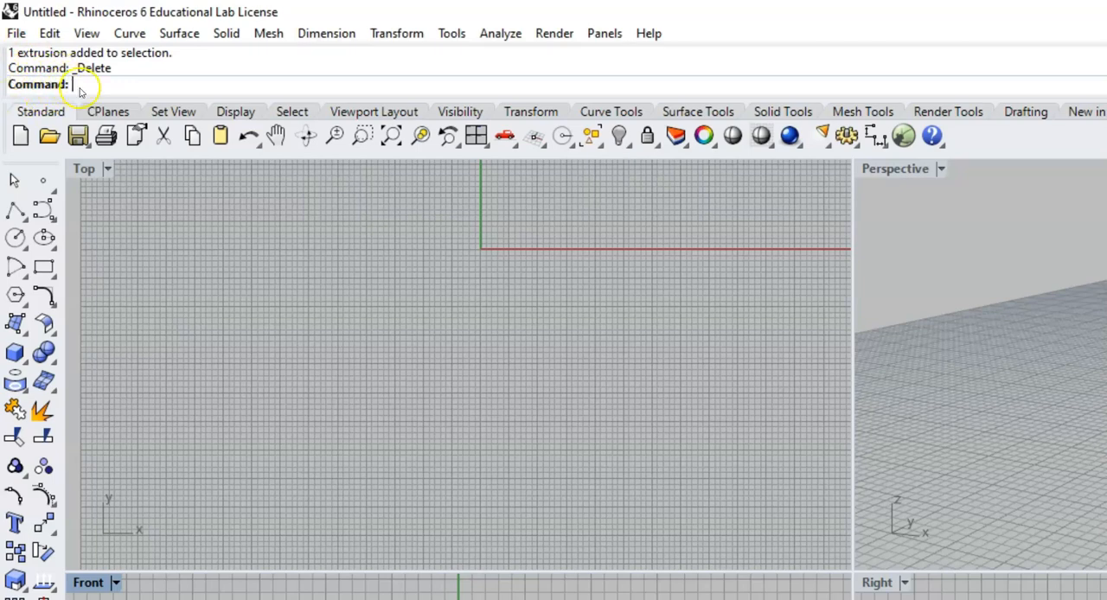
{"action": "mouse_move", "coordinate": [246, 87]}
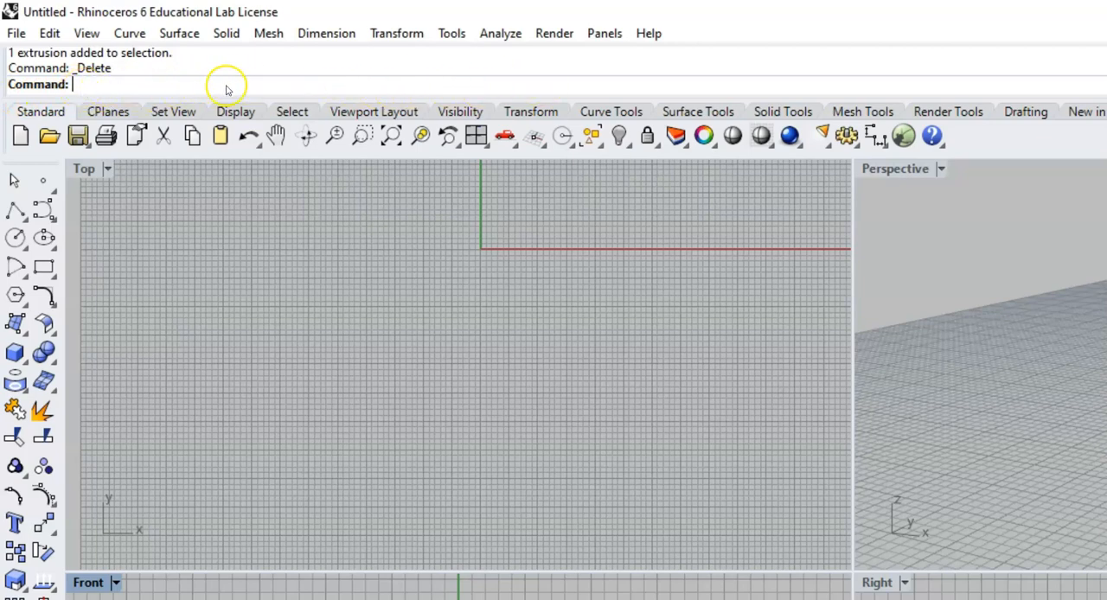
{"action": "mouse_move", "coordinate": [159, 86]}
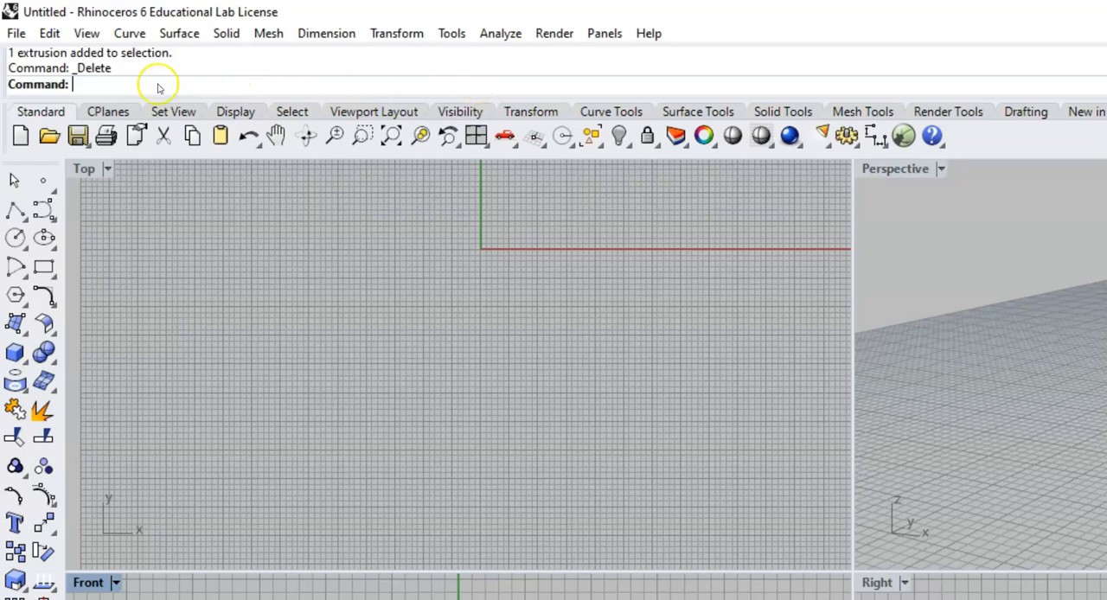
{"action": "mouse_move", "coordinate": [402, 93]}
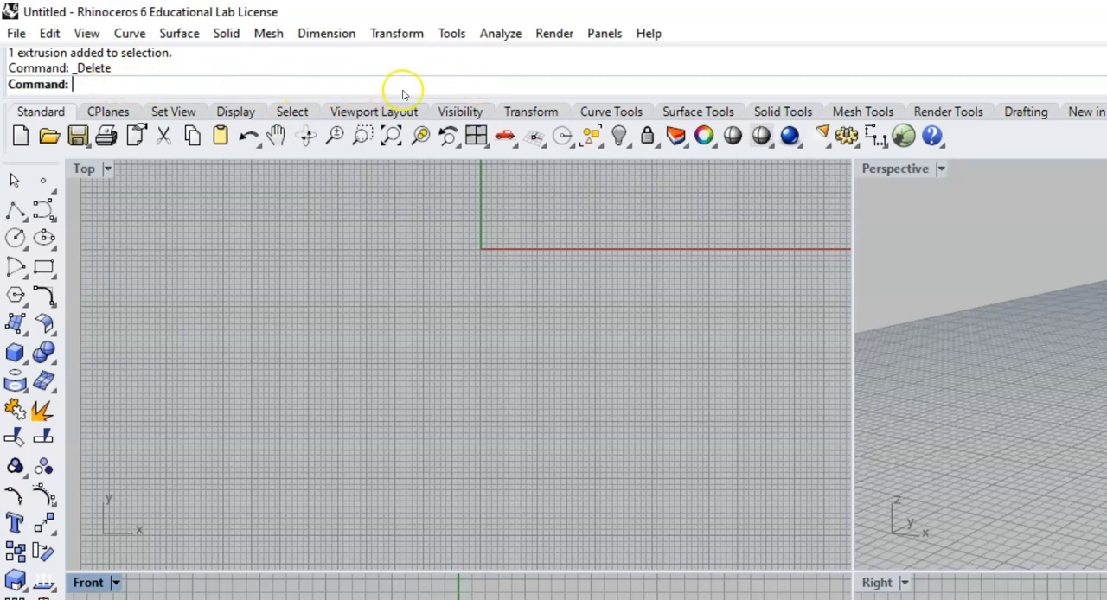
{"action": "mouse_move", "coordinate": [410, 76]}
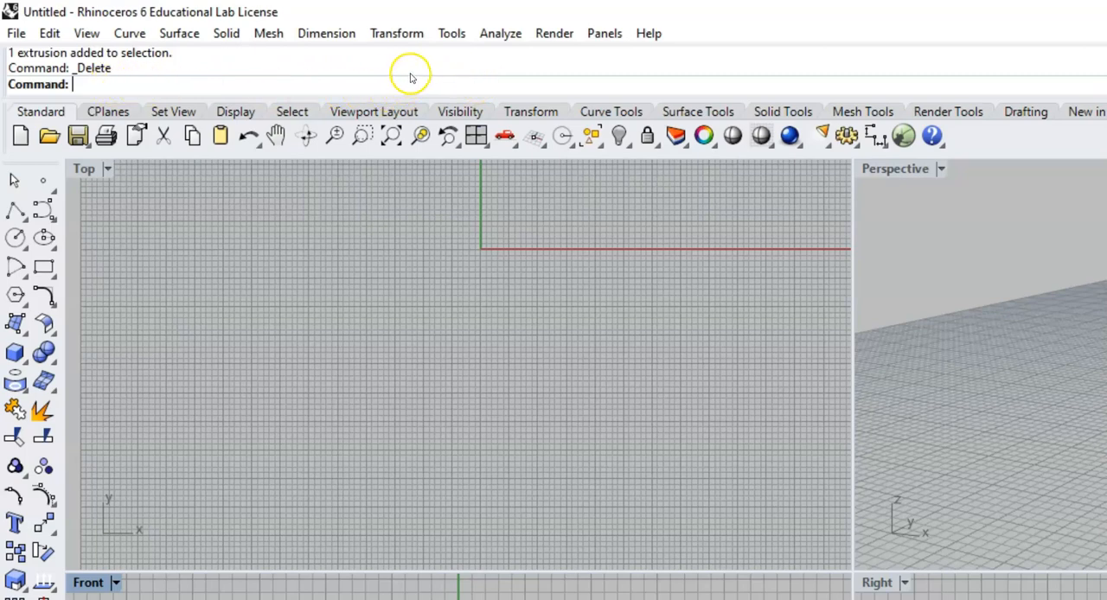
{"action": "mouse_move", "coordinate": [137, 81]}
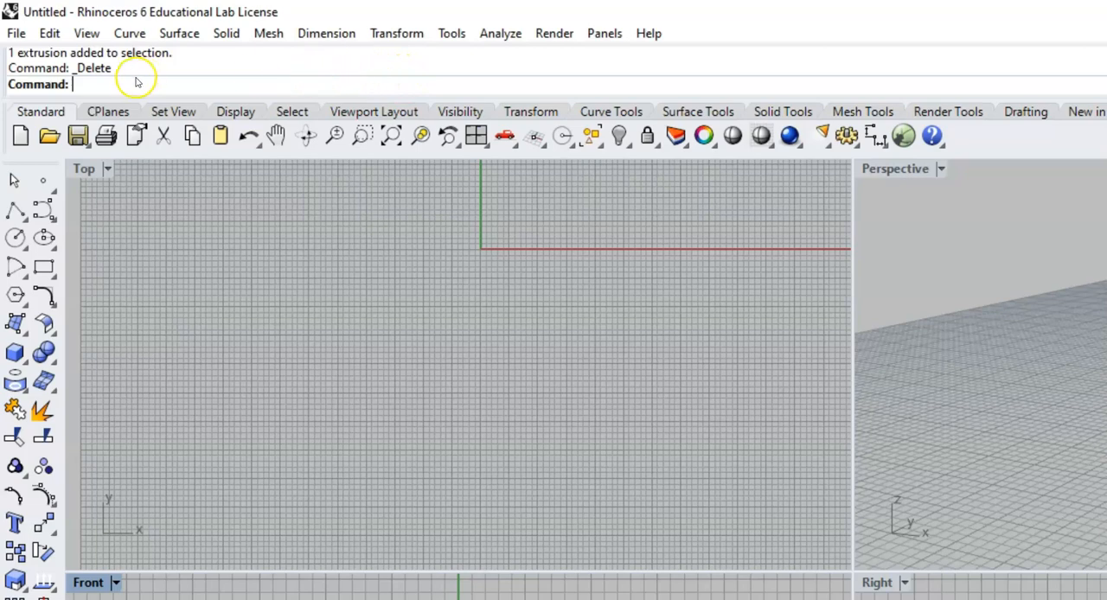
{"action": "mouse_move", "coordinate": [53, 119]}
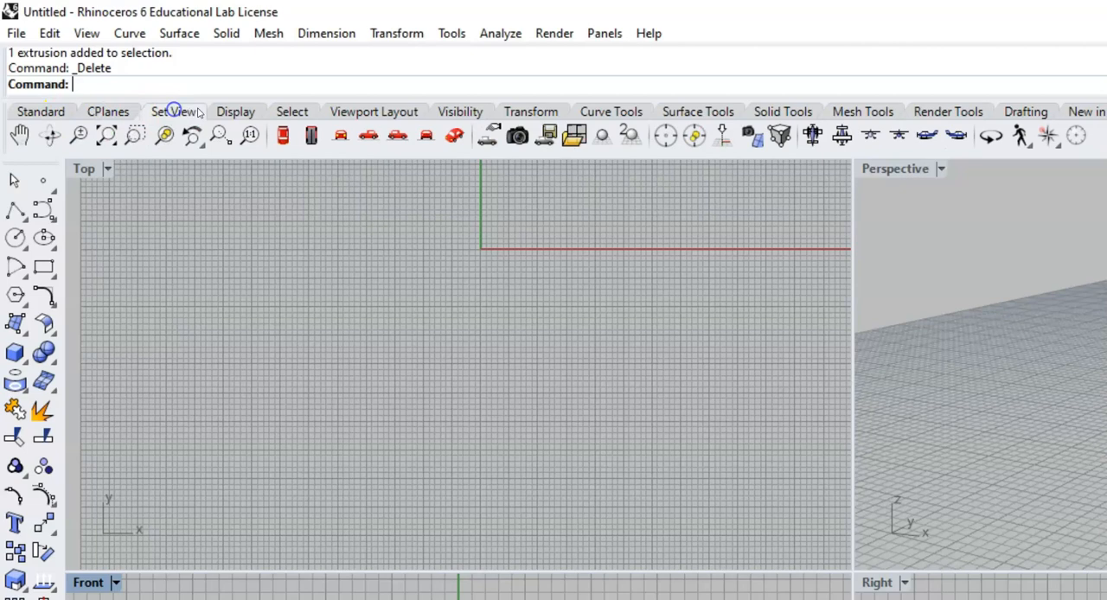
Browse the view-setting, viewport-layout and solid-creation tool groups
{"action": "left_click", "coordinate": [235, 111]}
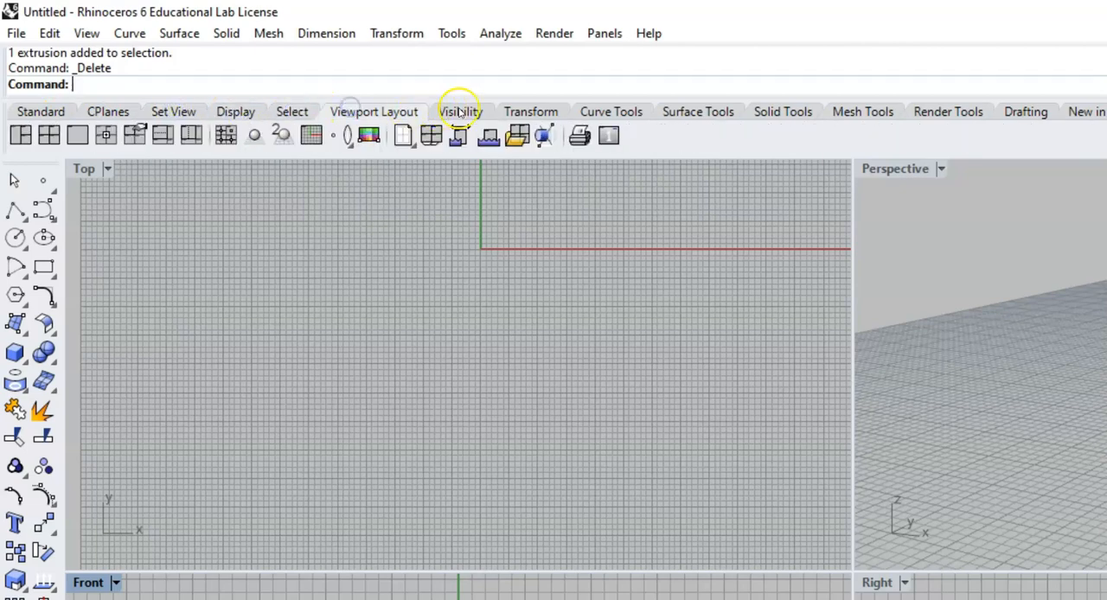
{"action": "left_click", "coordinate": [610, 111]}
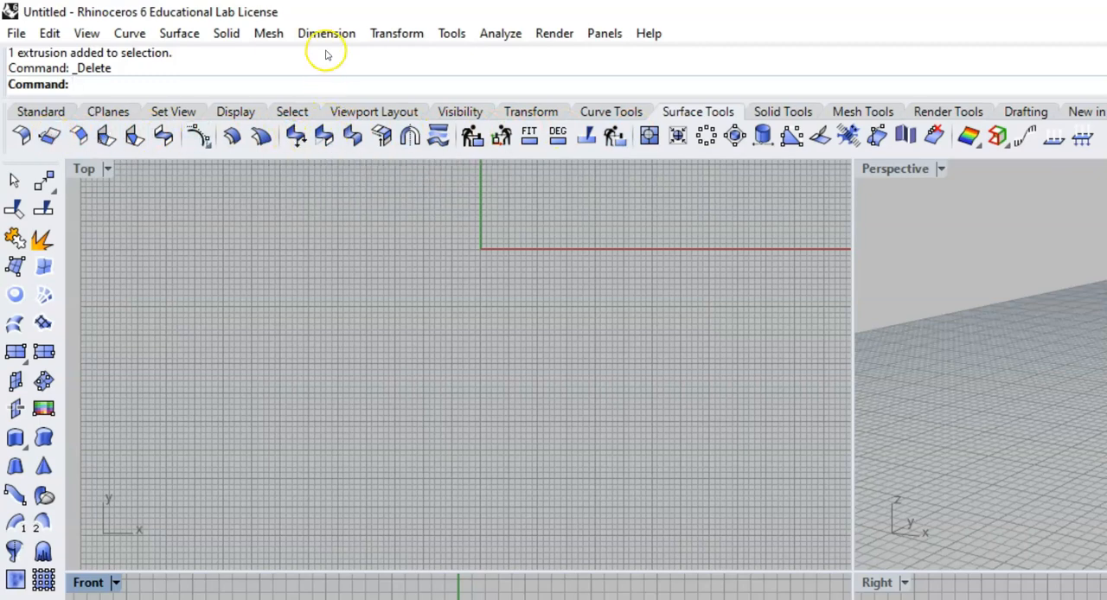
{"action": "left_click", "coordinate": [225, 33]}
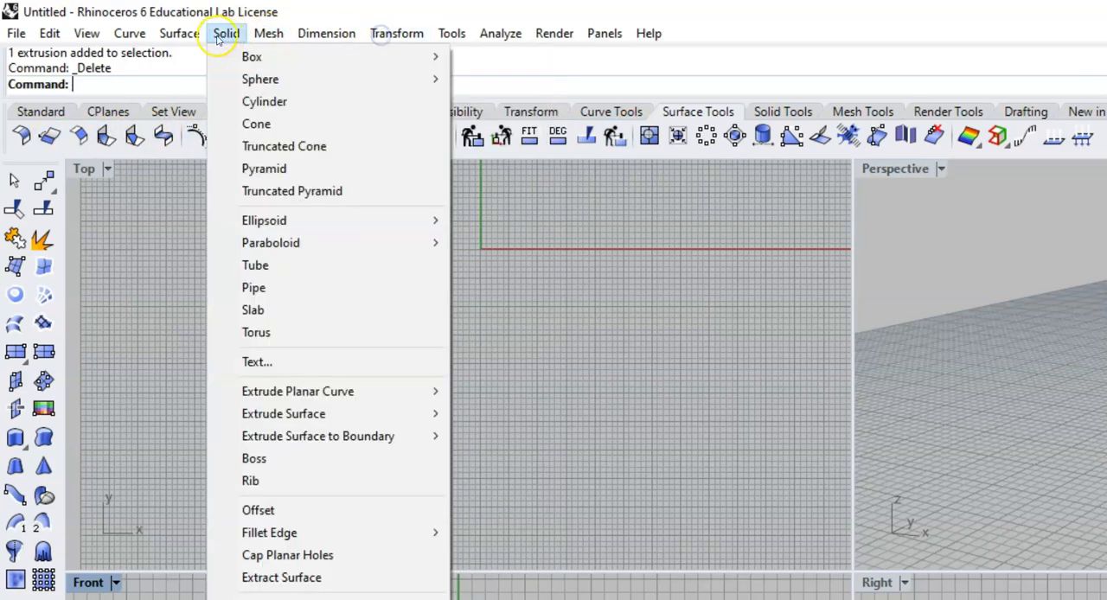
{"action": "left_click", "coordinate": [180, 33]}
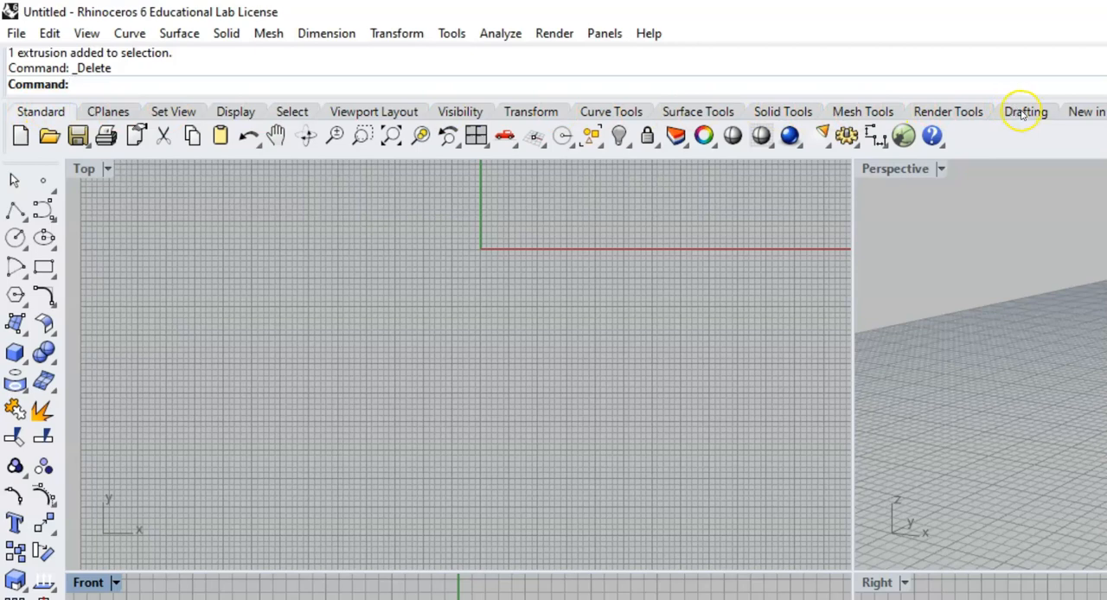
{"action": "left_click", "coordinate": [1025, 111]}
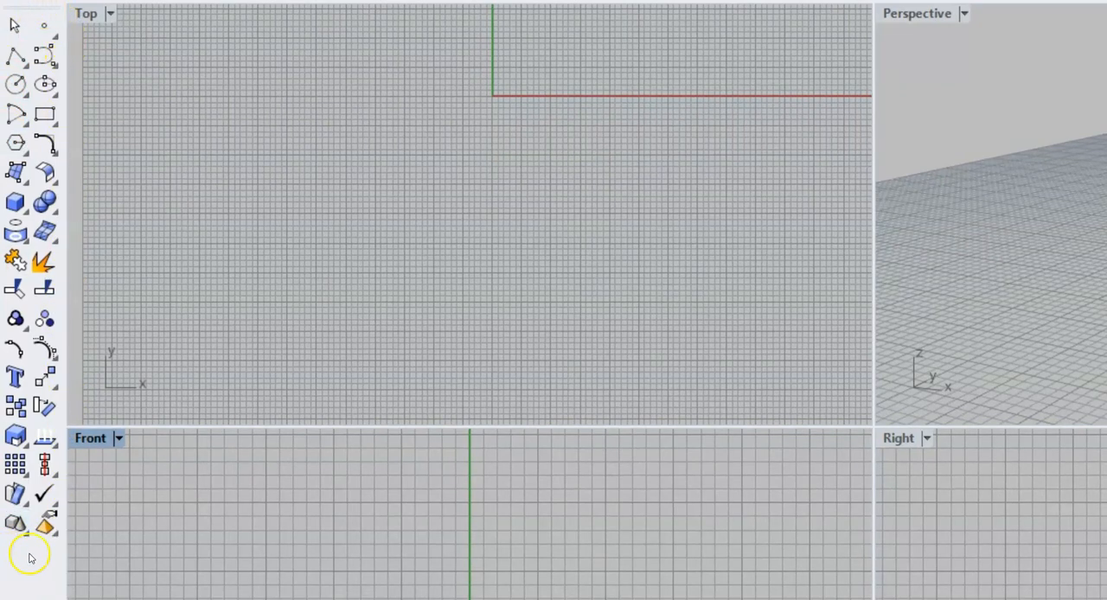
{"action": "mouse_move", "coordinate": [87, 206]}
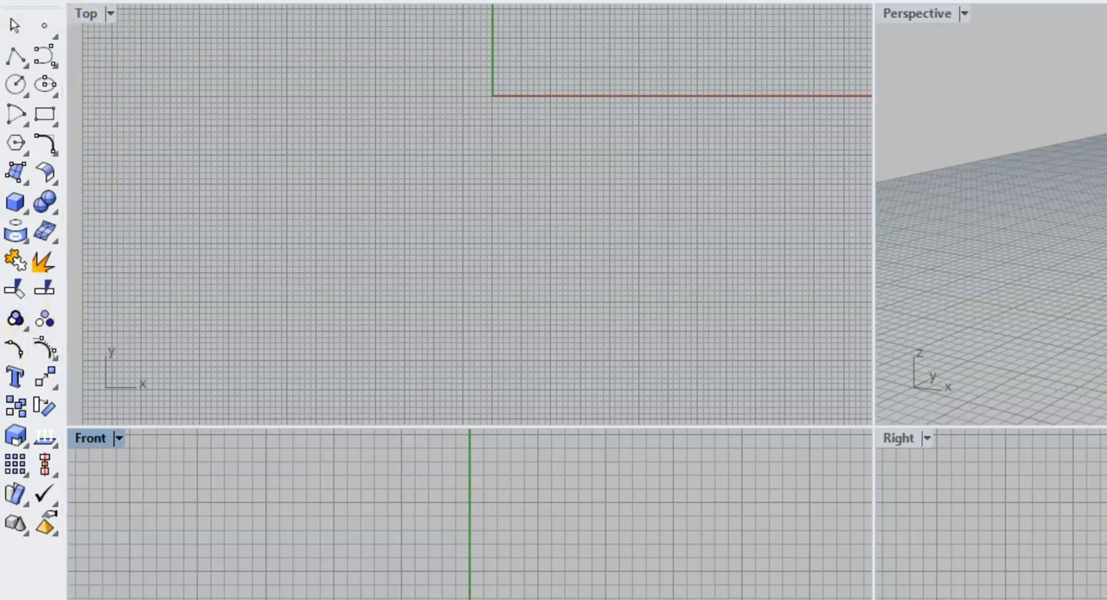
{"action": "scroll", "scroll_direction": "down", "scroll_amount": 3}
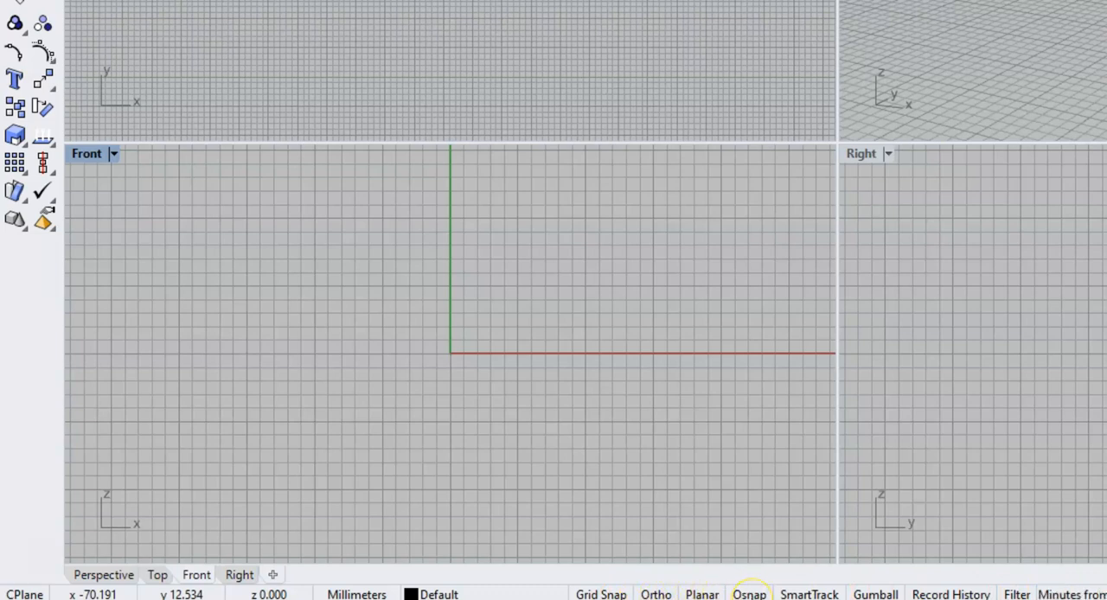
{"action": "mouse_move", "coordinate": [723, 588]}
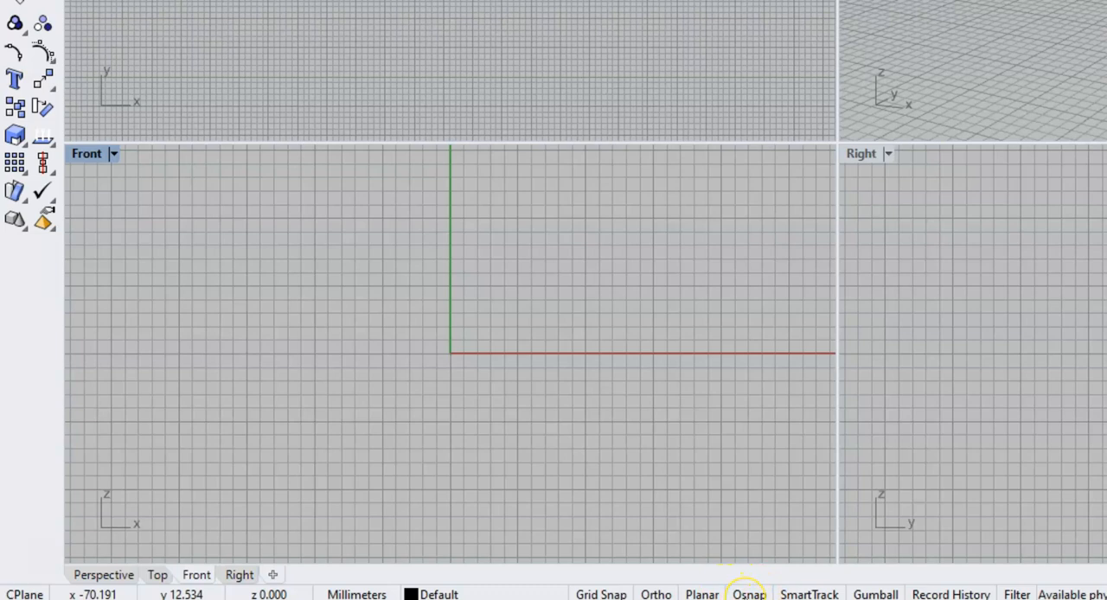
Show the object snap checkboxes below the viewports and toggle End snapping
{"action": "left_click", "coordinate": [747, 595]}
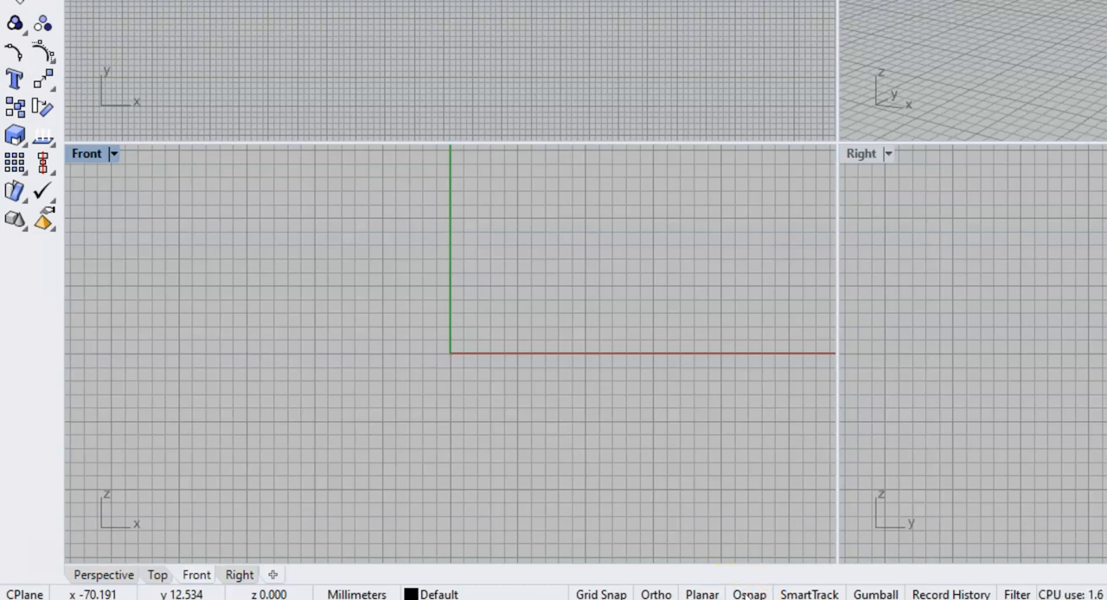
{"action": "left_click", "coordinate": [748, 595]}
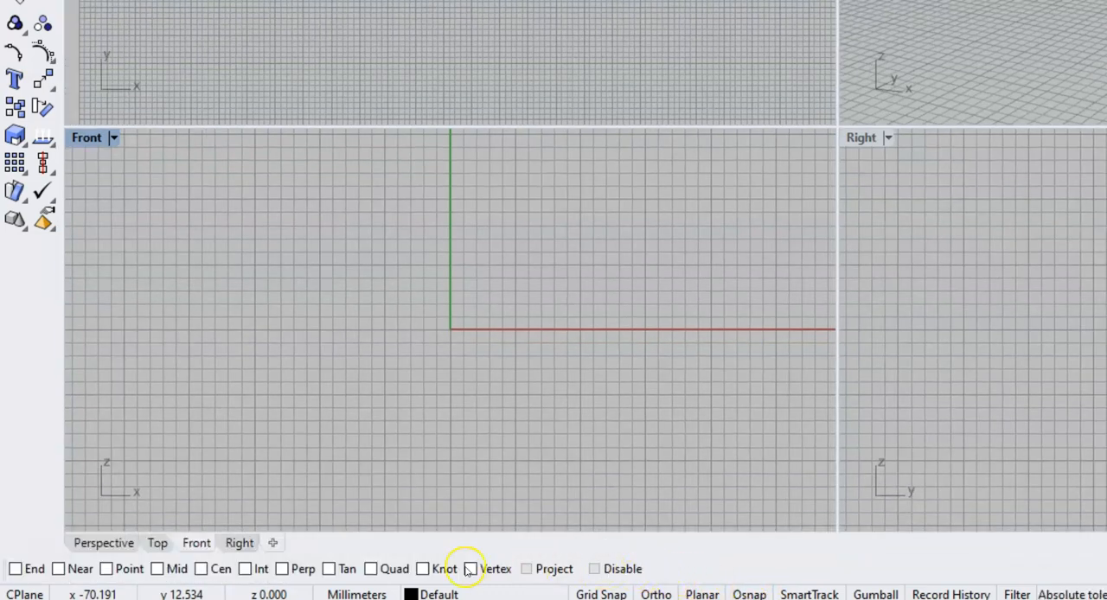
{"action": "mouse_move", "coordinate": [657, 574]}
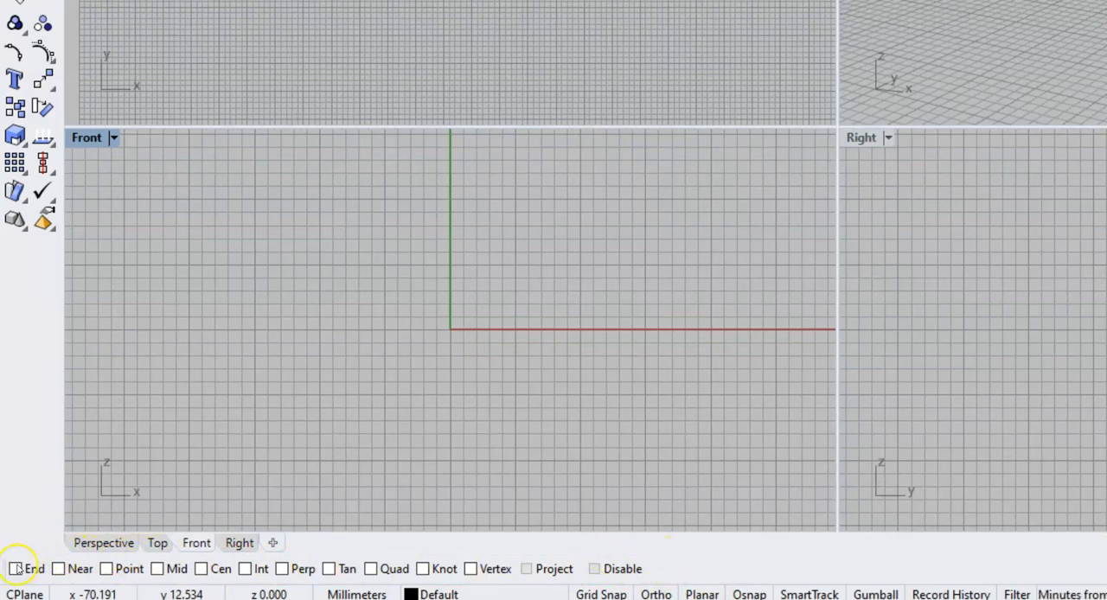
{"action": "left_click", "coordinate": [16, 569]}
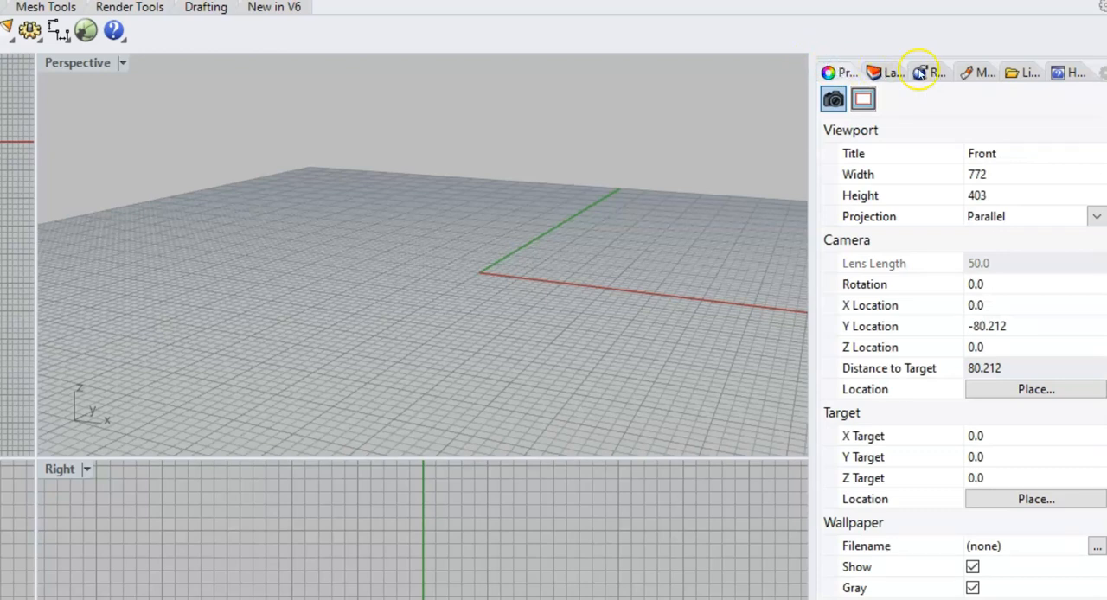
Switch the side panel page to view the viewport and camera properties
{"action": "left_click", "coordinate": [884, 72]}
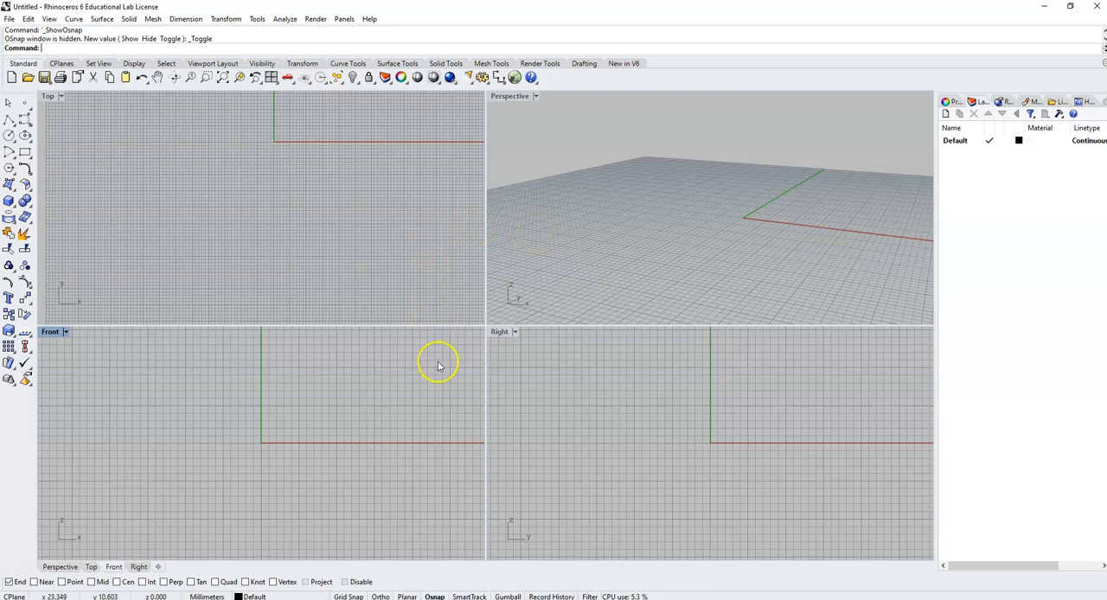
{"action": "mouse_move", "coordinate": [495, 97]}
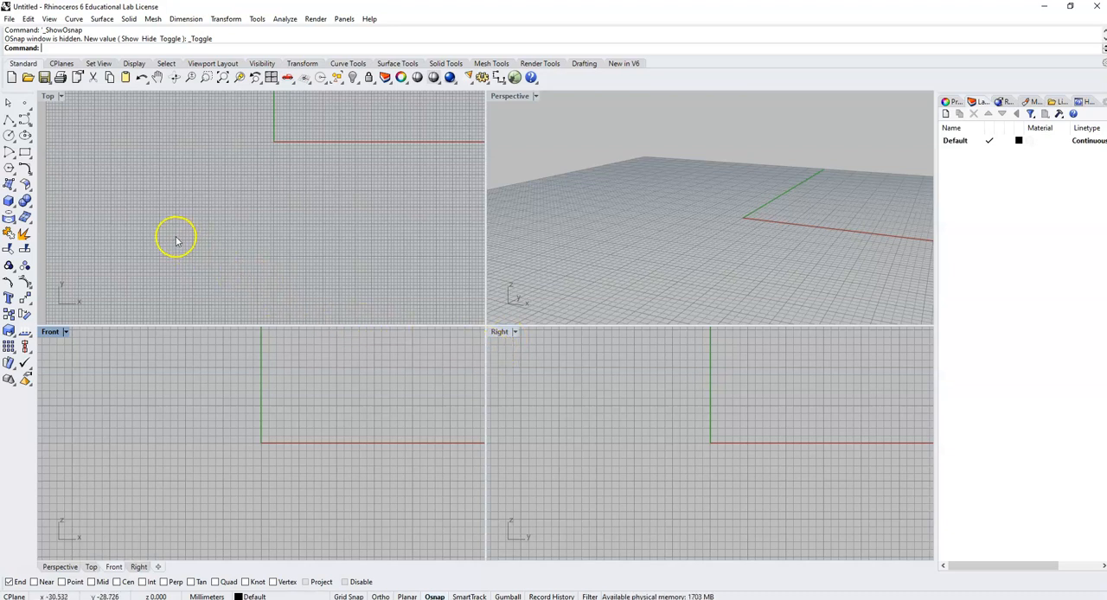
{"action": "mouse_move", "coordinate": [60, 211]}
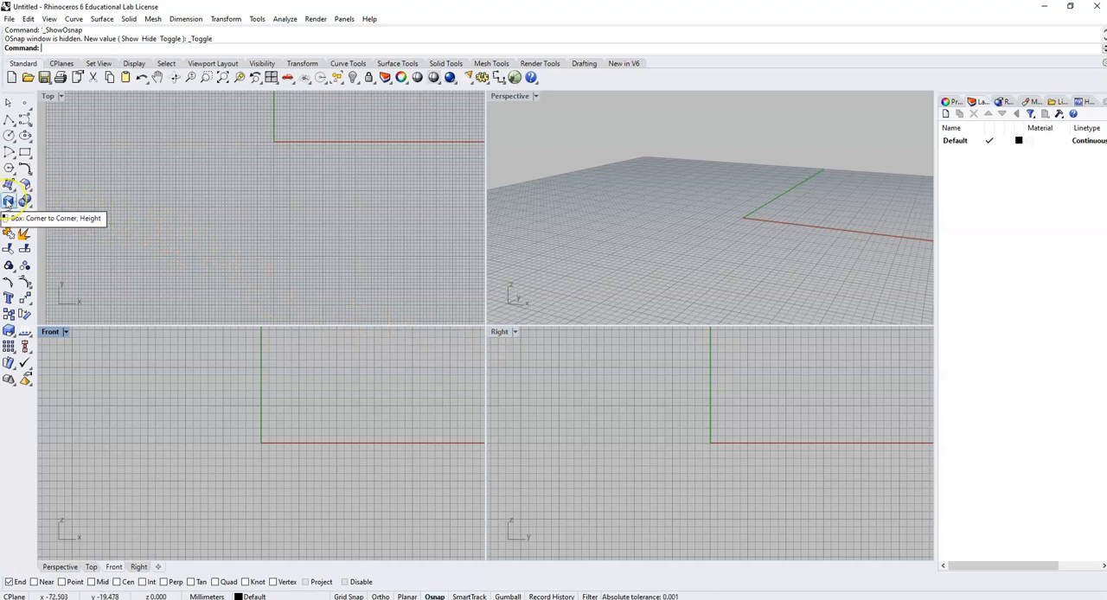
Create a box from two base corners and a height, standing on the grid near the origin
{"action": "left_click", "coordinate": [9, 201]}
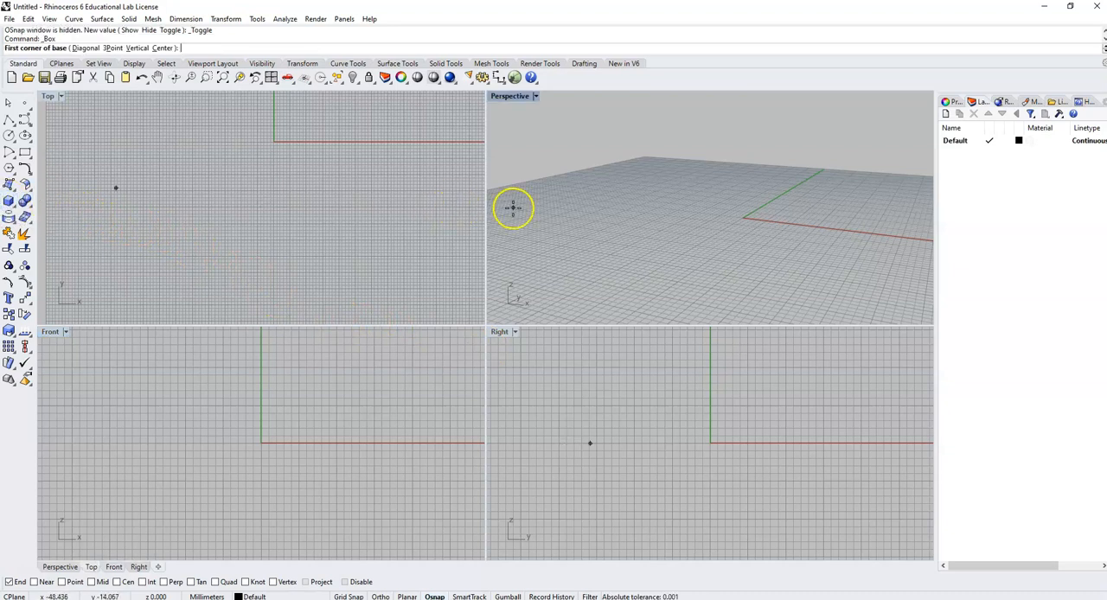
{"action": "mouse_move", "coordinate": [543, 246]}
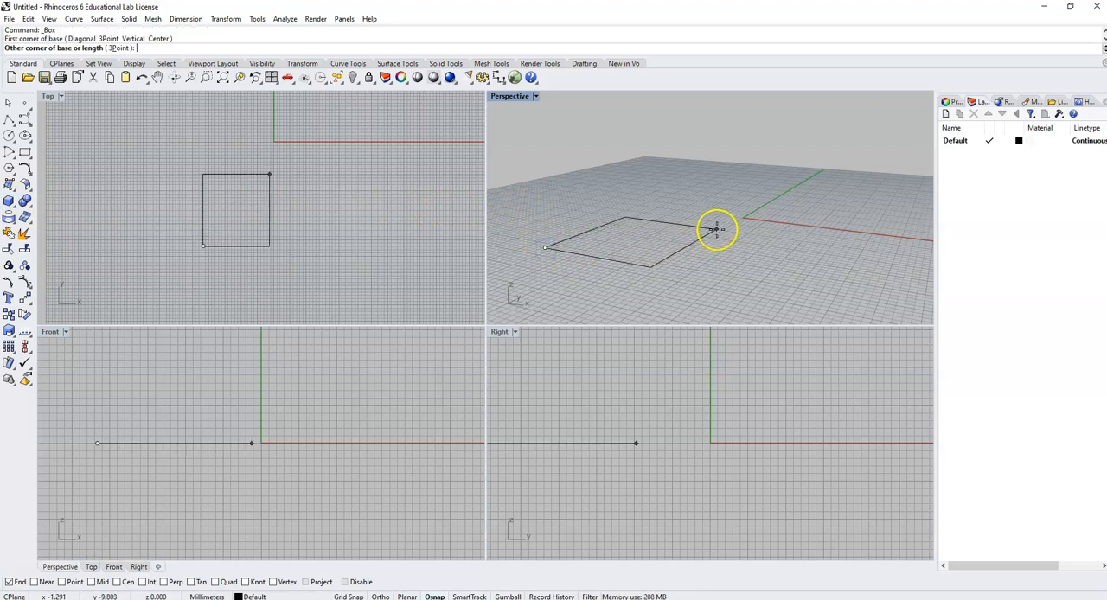
{"action": "left_click", "coordinate": [716, 217]}
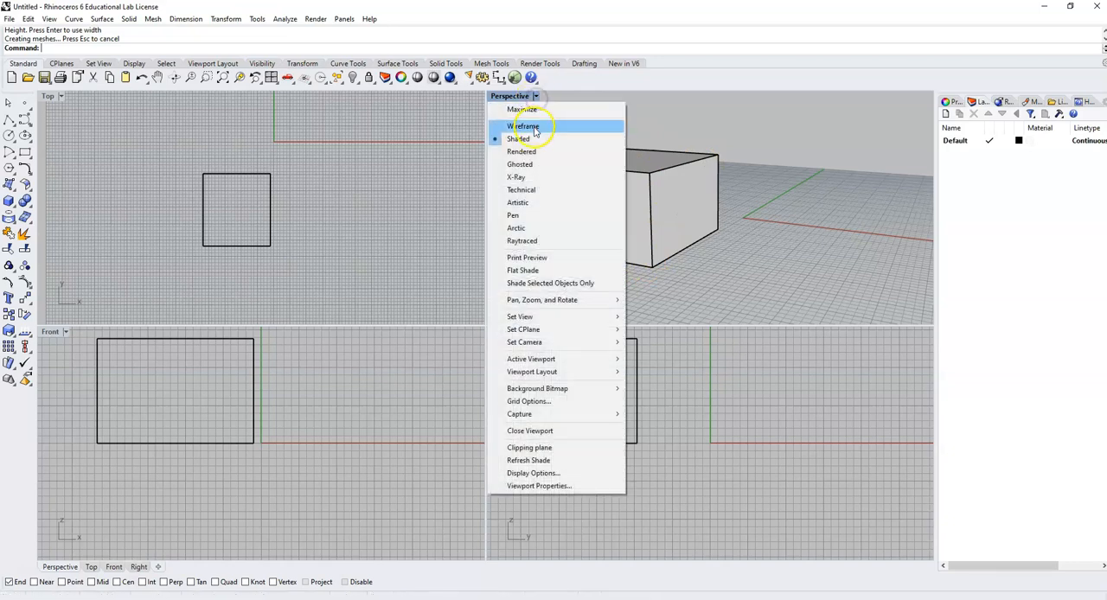
Switch the Perspective view to wireframe, then back toward shaded display
{"action": "left_click", "coordinate": [525, 126]}
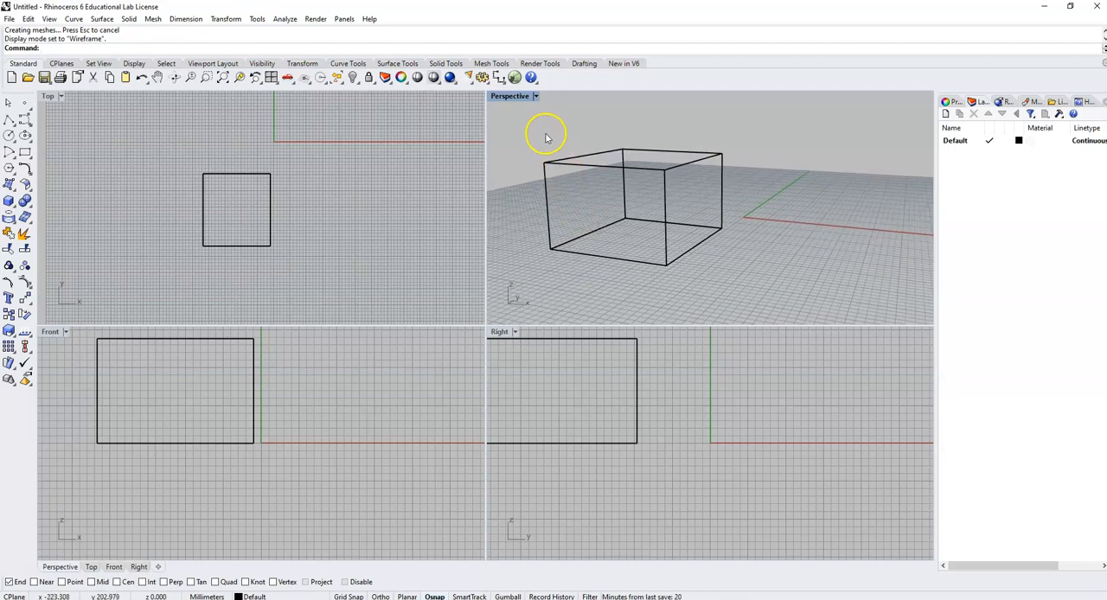
{"action": "left_click", "coordinate": [534, 97]}
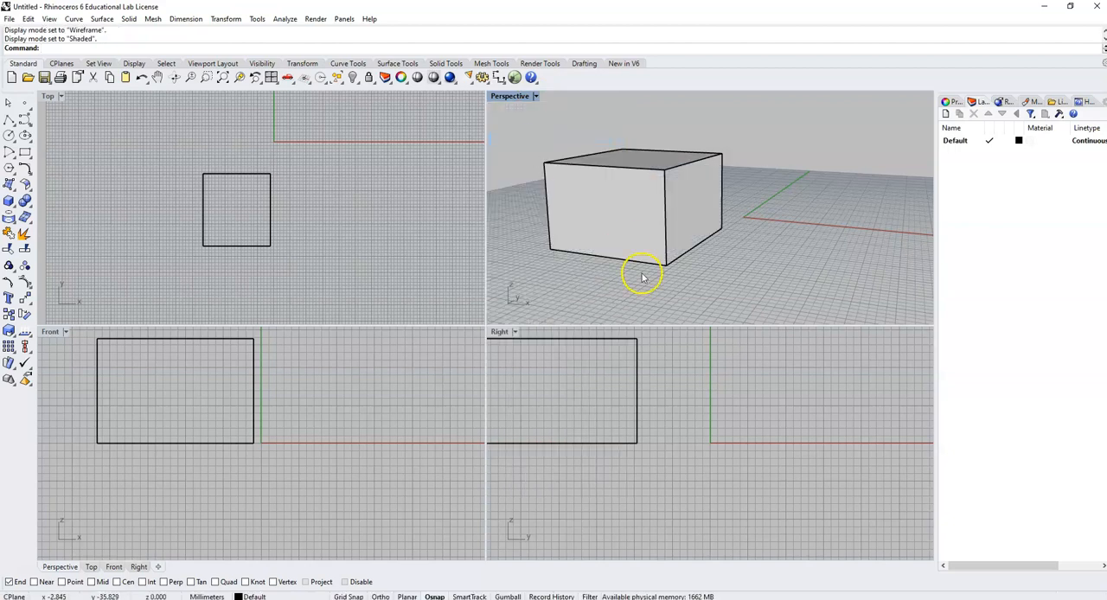
{"action": "mouse_move", "coordinate": [632, 275]}
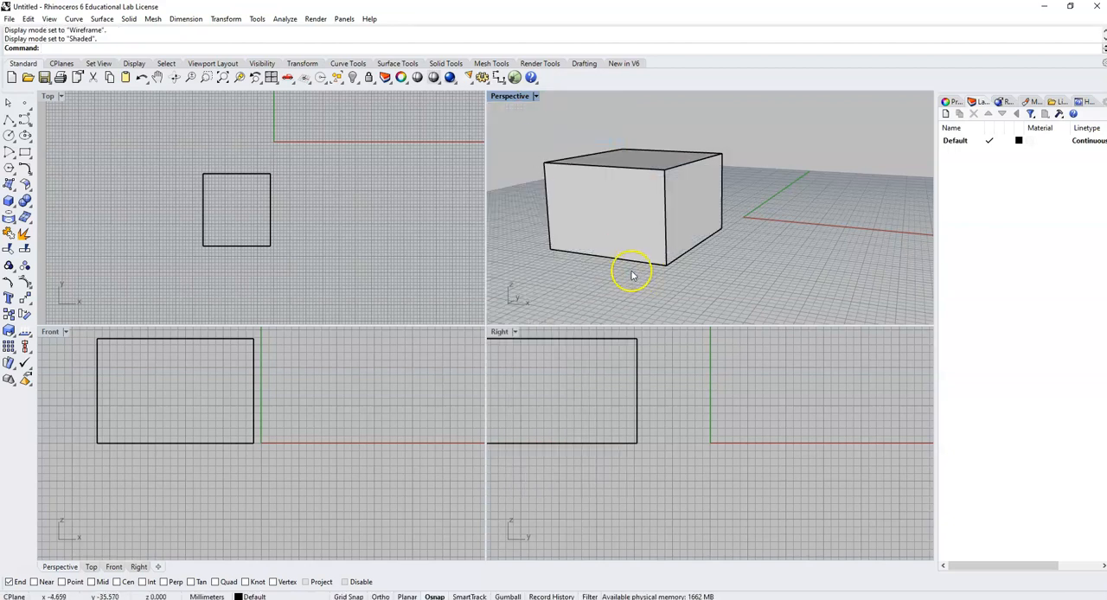
{"action": "mouse_move", "coordinate": [614, 166]}
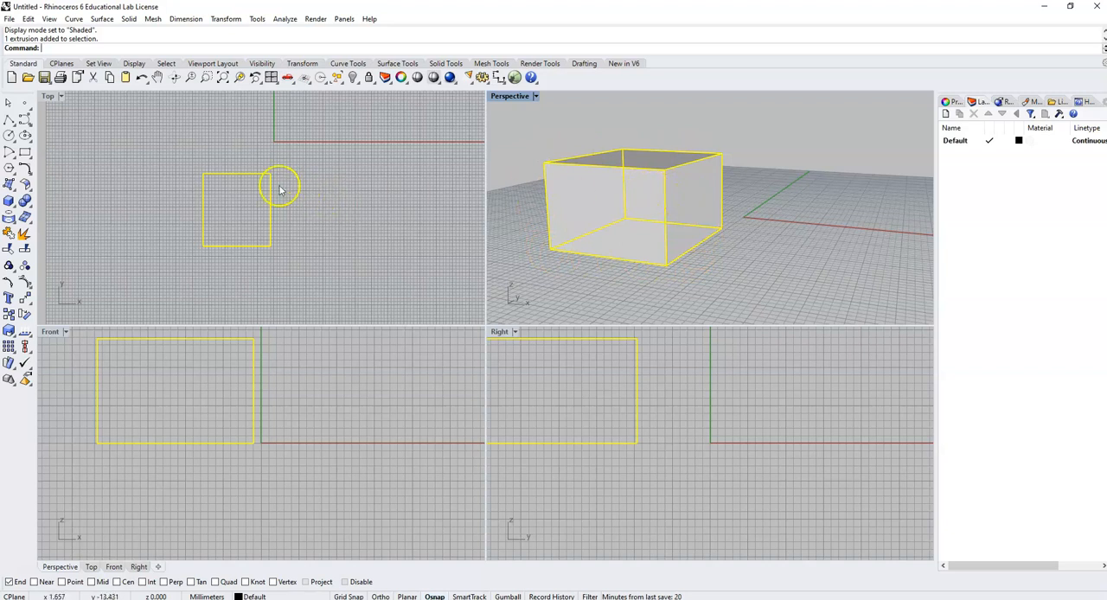
{"action": "mouse_move", "coordinate": [545, 358]}
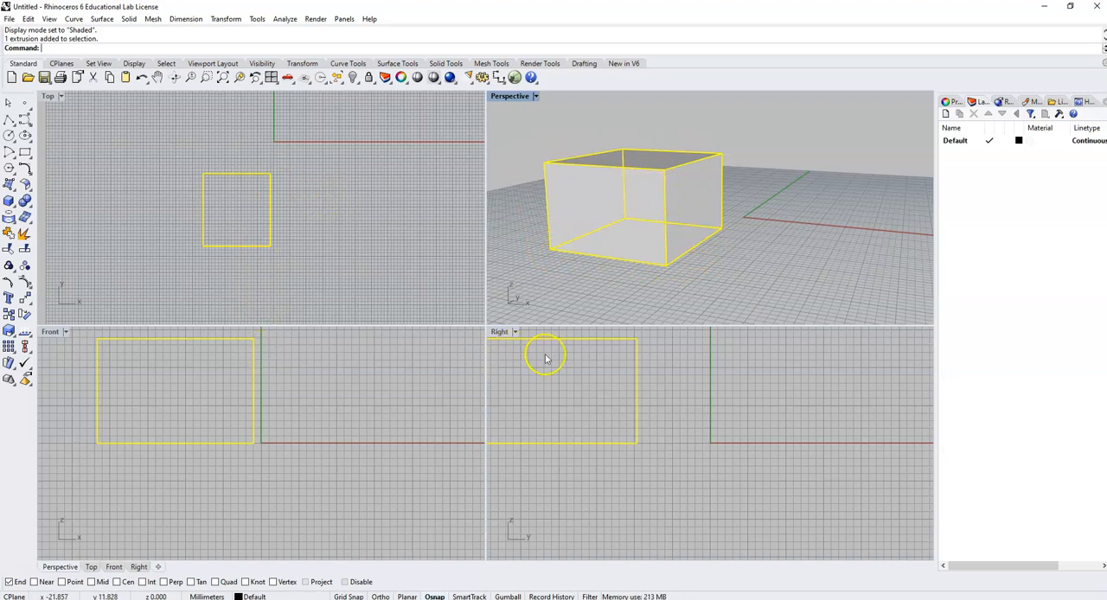
{"action": "mouse_move", "coordinate": [270, 216]}
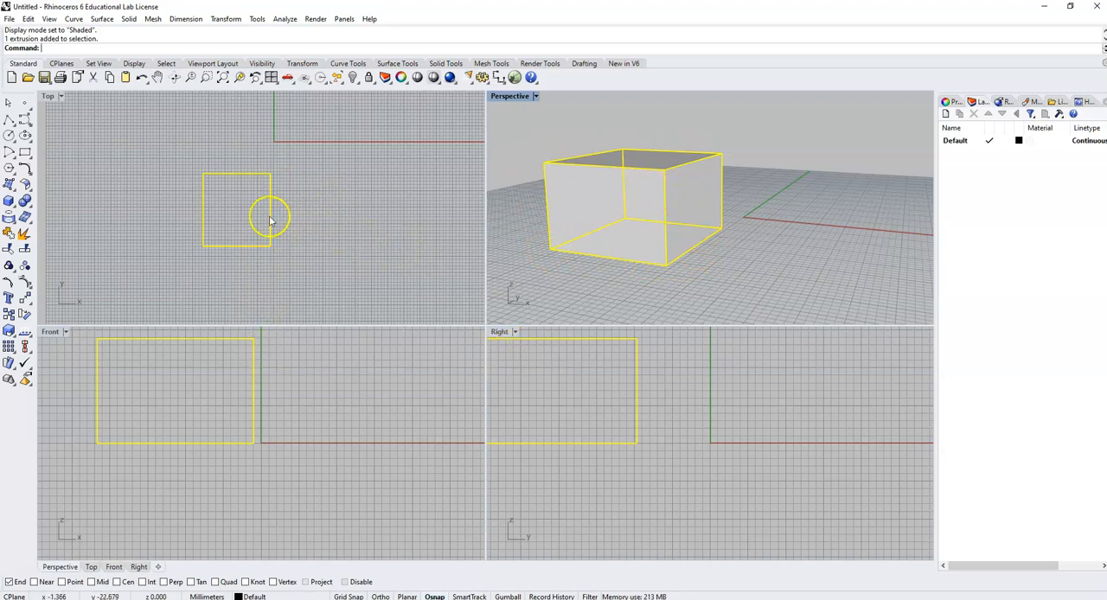
{"action": "mouse_move", "coordinate": [605, 384]}
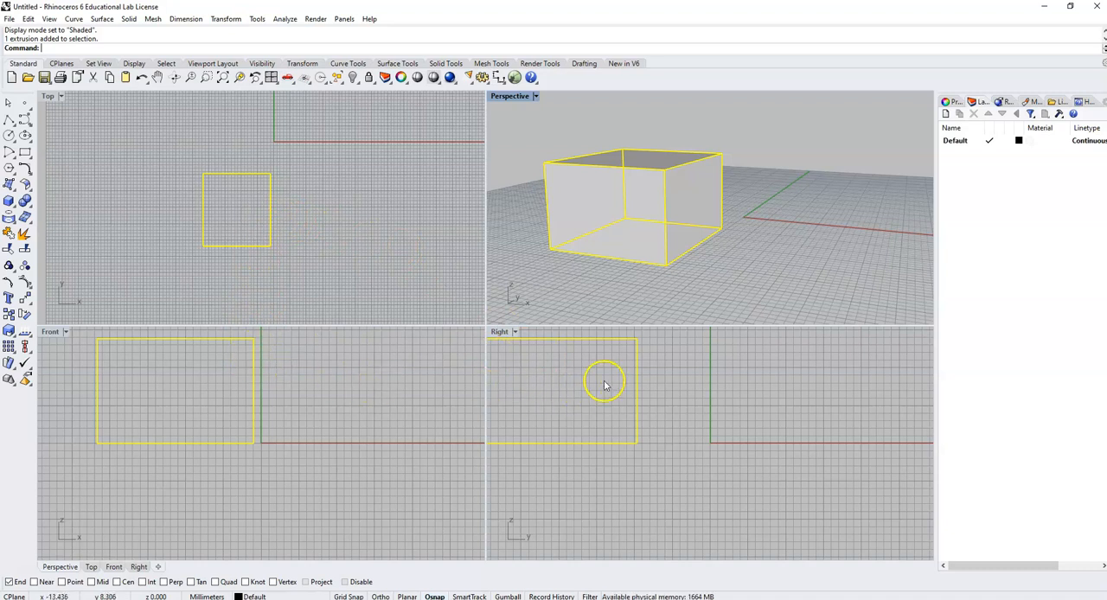
{"action": "mouse_move", "coordinate": [245, 211]}
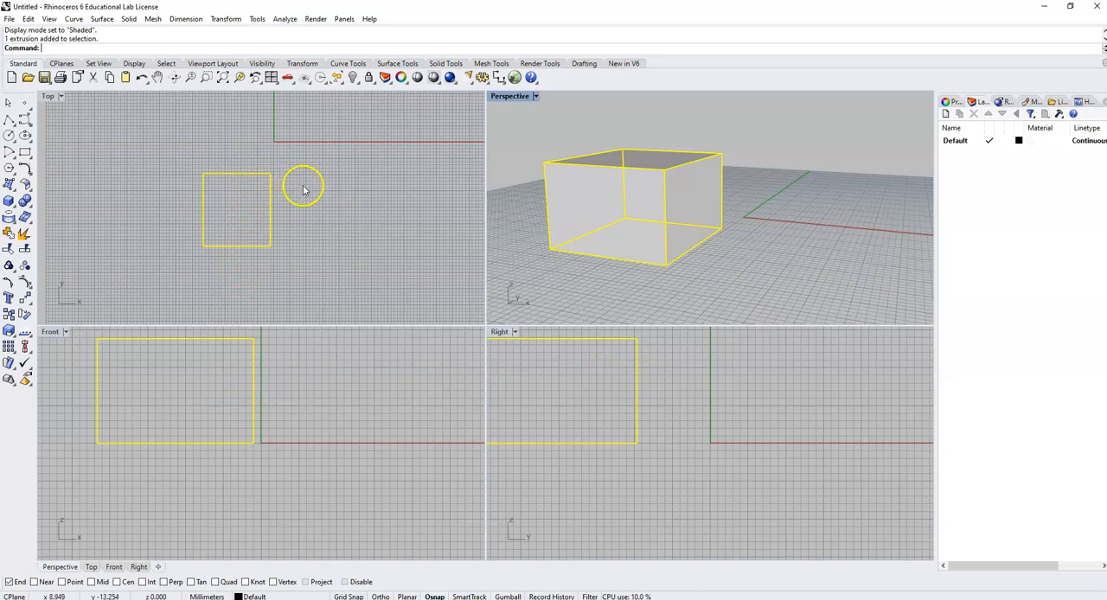
{"action": "mouse_move", "coordinate": [211, 182]}
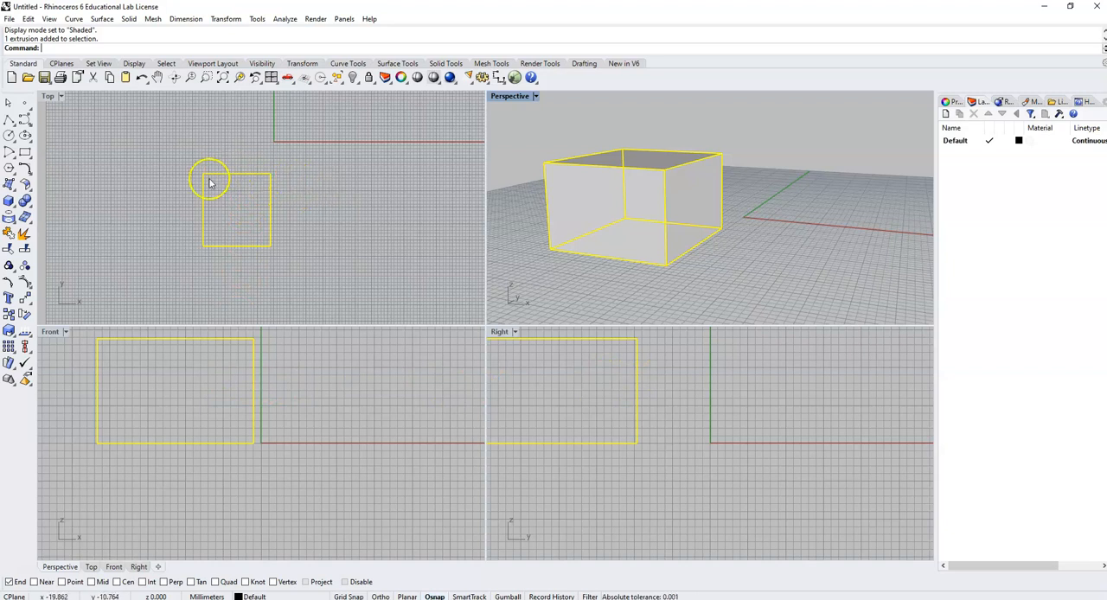
{"action": "mouse_move", "coordinate": [270, 246]}
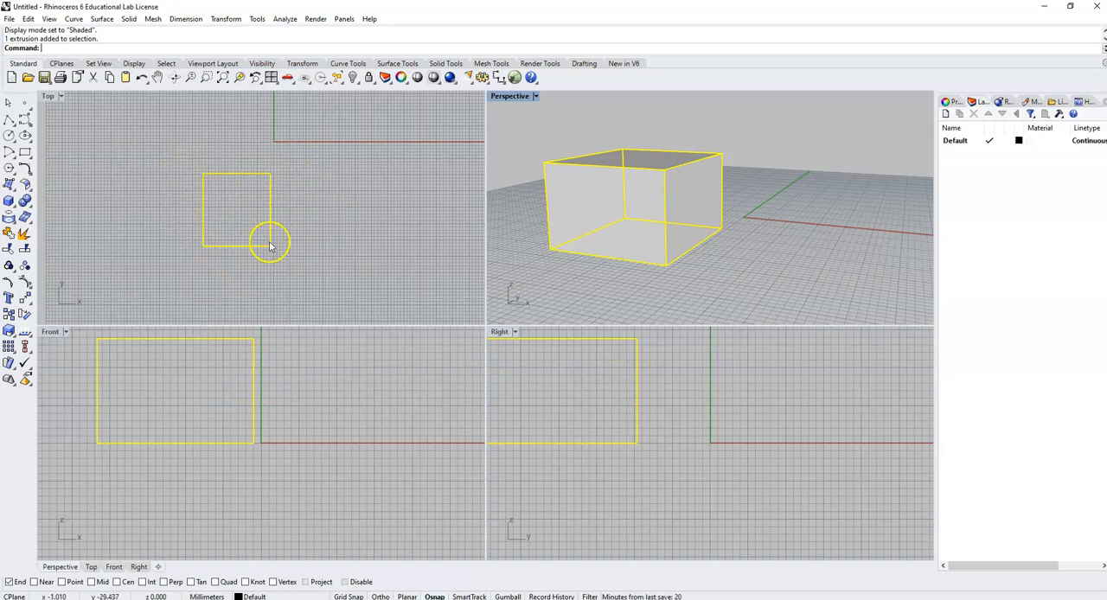
{"action": "mouse_move", "coordinate": [225, 152]}
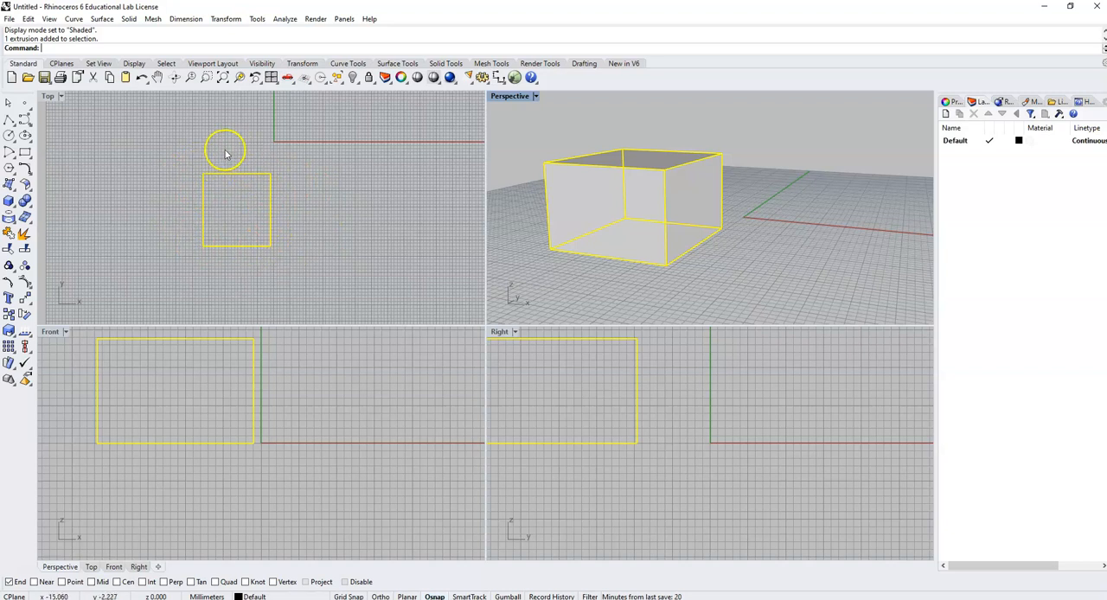
{"action": "mouse_move", "coordinate": [259, 170]}
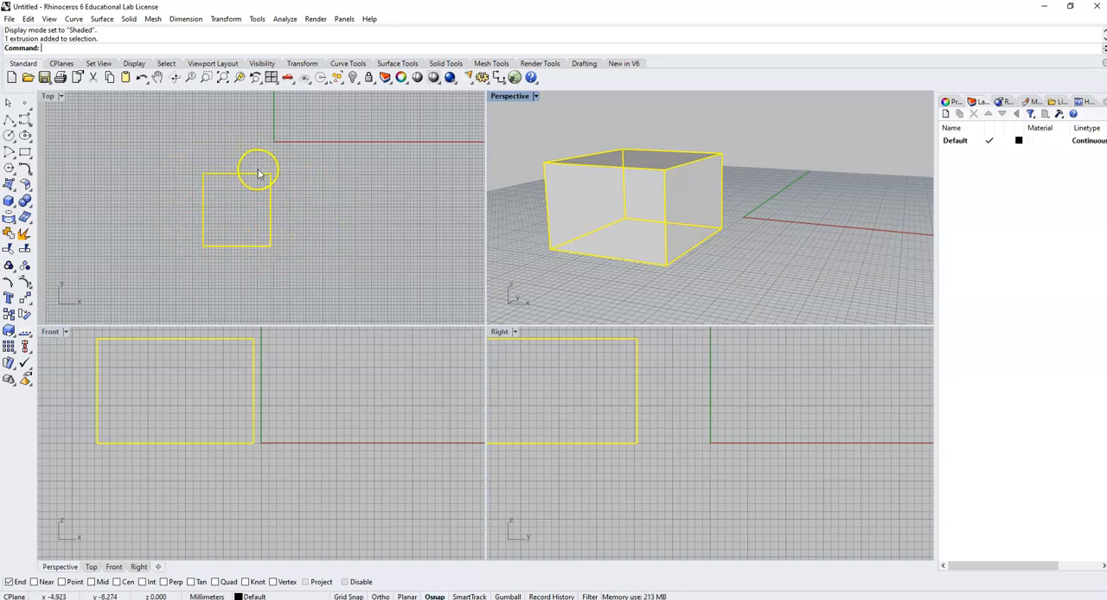
{"action": "mouse_move", "coordinate": [270, 177]}
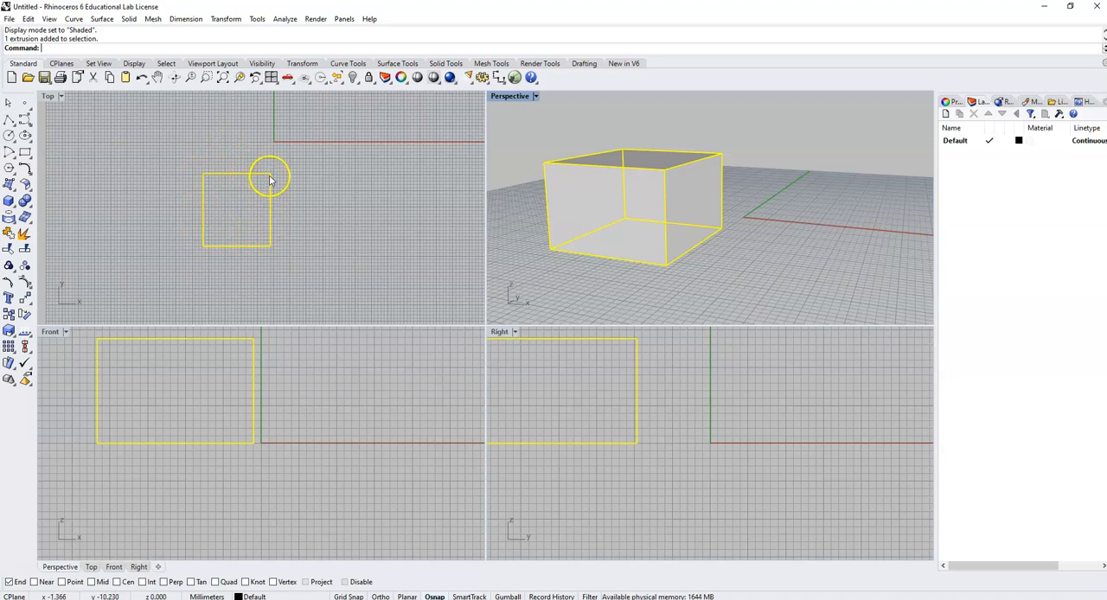
{"action": "mouse_move", "coordinate": [275, 246]}
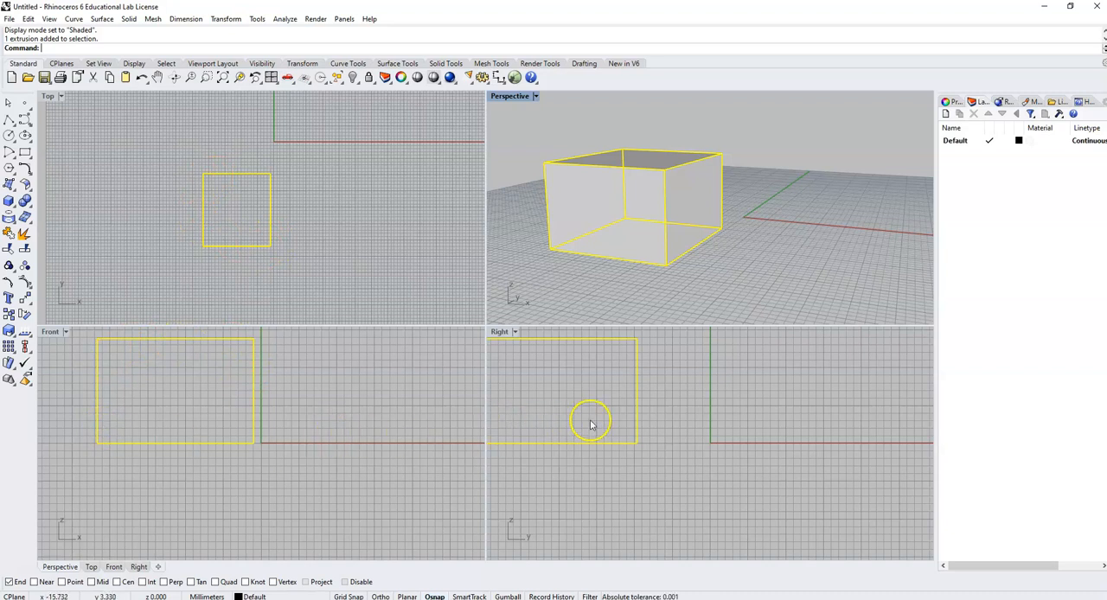
{"action": "mouse_move", "coordinate": [624, 411]}
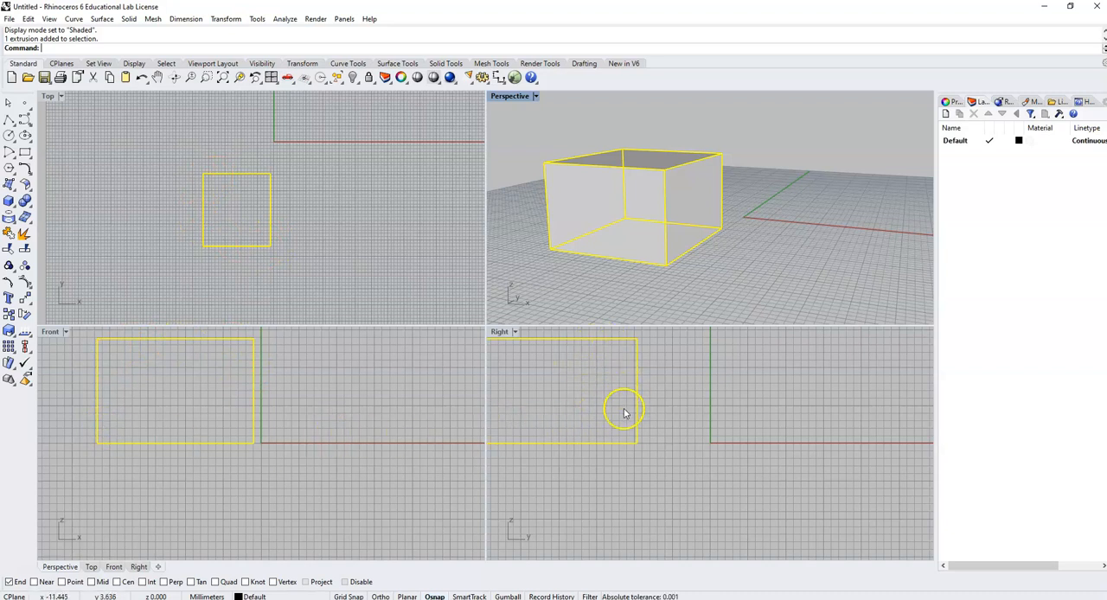
{"action": "mouse_move", "coordinate": [723, 209]}
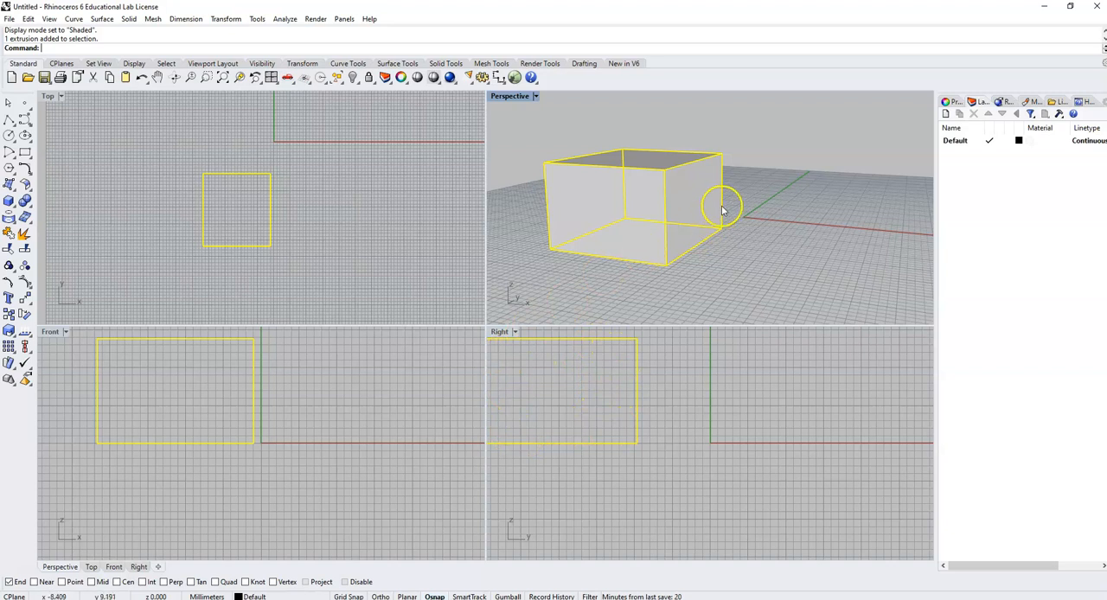
{"action": "mouse_move", "coordinate": [554, 159]}
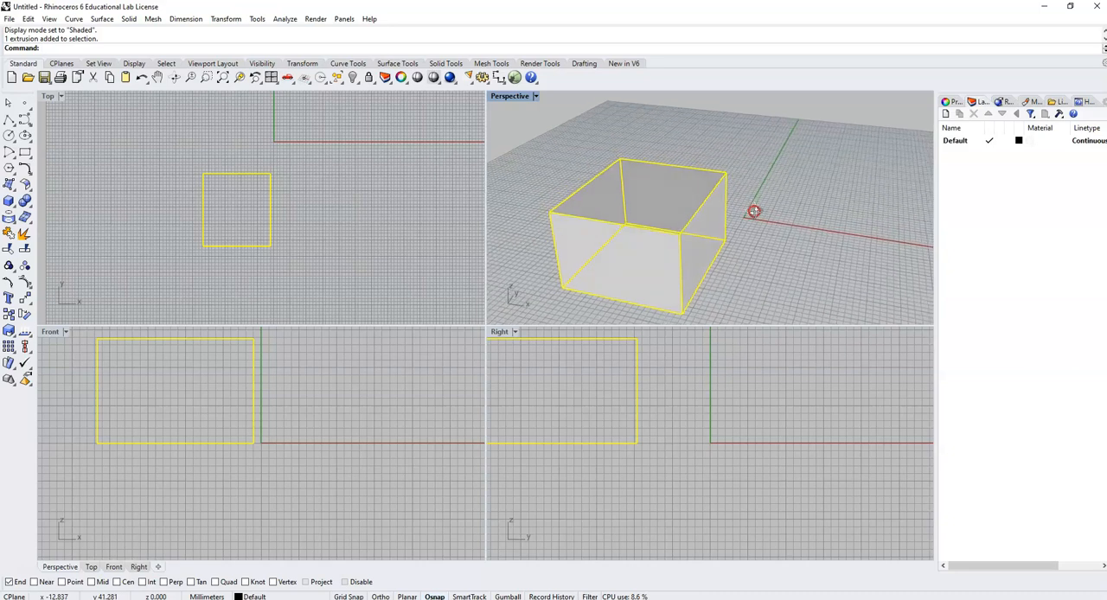
Orbit the Perspective view around the box and zoom in and out
{"action": "left_click_drag", "start_coordinate": [752, 211], "coordinate": [833, 196]}
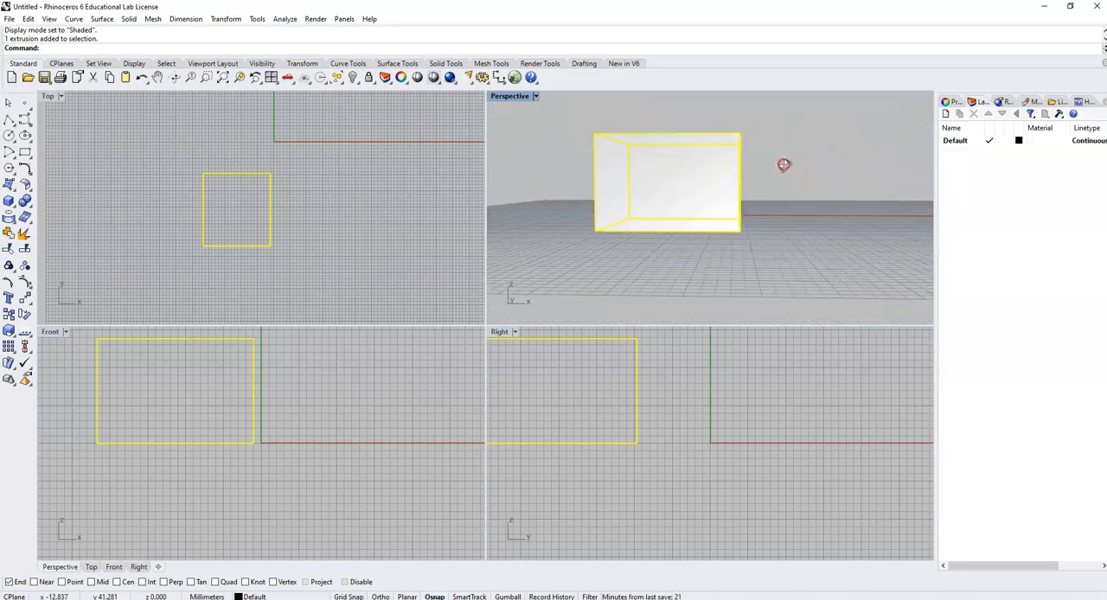
{"action": "left_click_drag", "start_coordinate": [783, 164], "coordinate": [749, 204]}
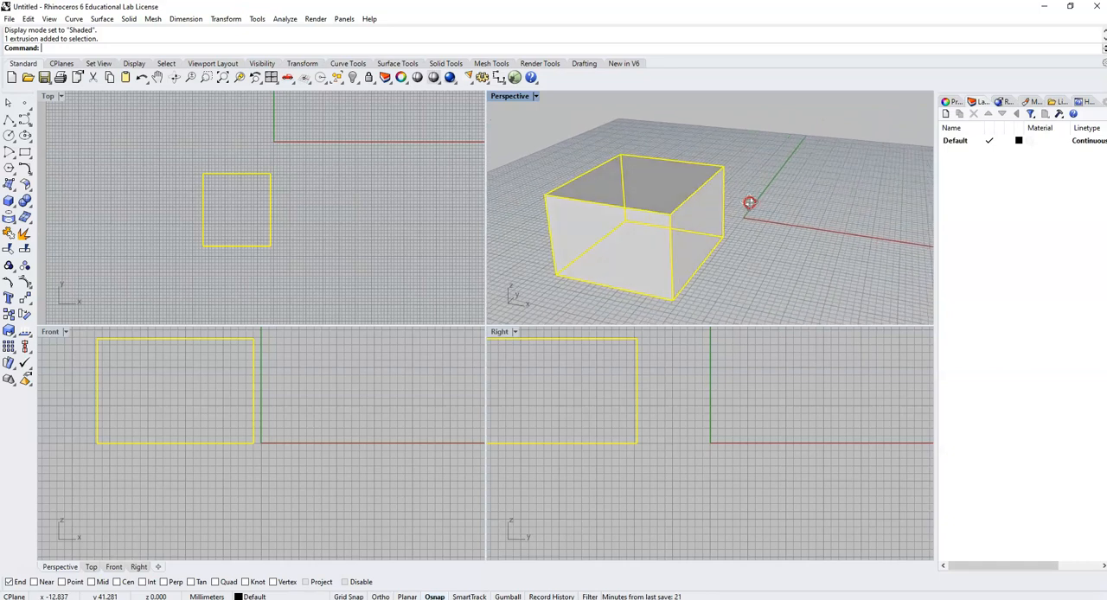
{"action": "mouse_move", "coordinate": [742, 218]}
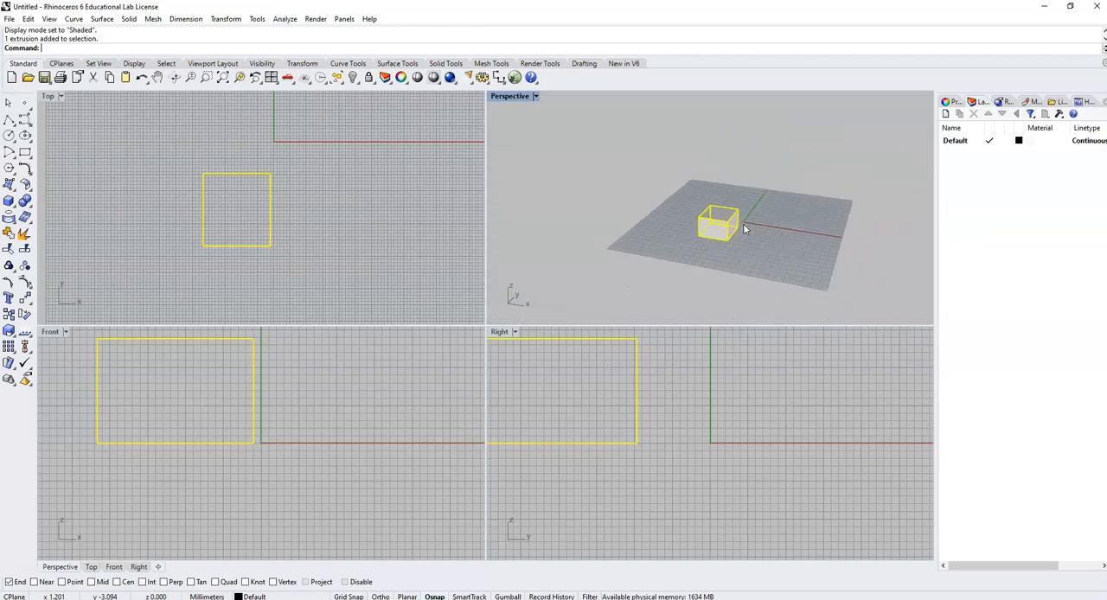
{"action": "scroll", "scroll_direction": "up", "scroll_amount": 3}
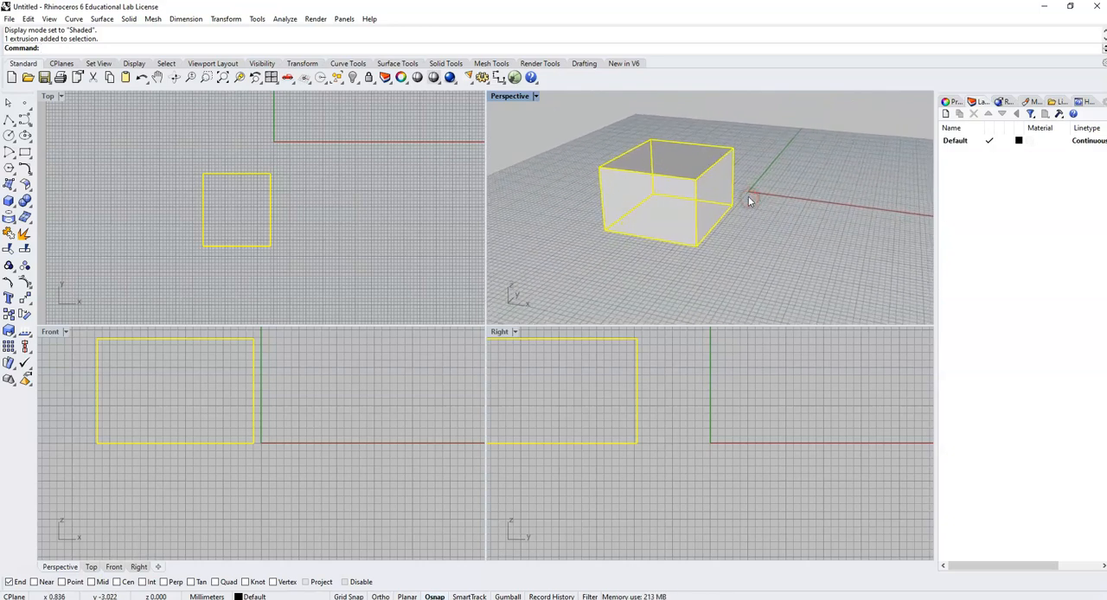
{"action": "mouse_move", "coordinate": [742, 198]}
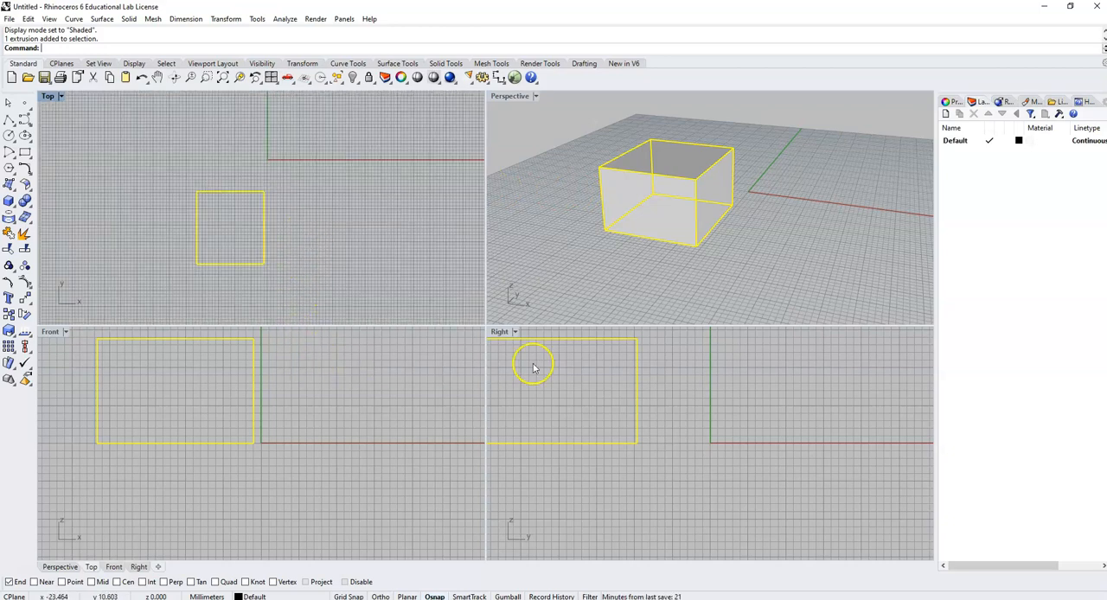
{"action": "mouse_move", "coordinate": [294, 162]}
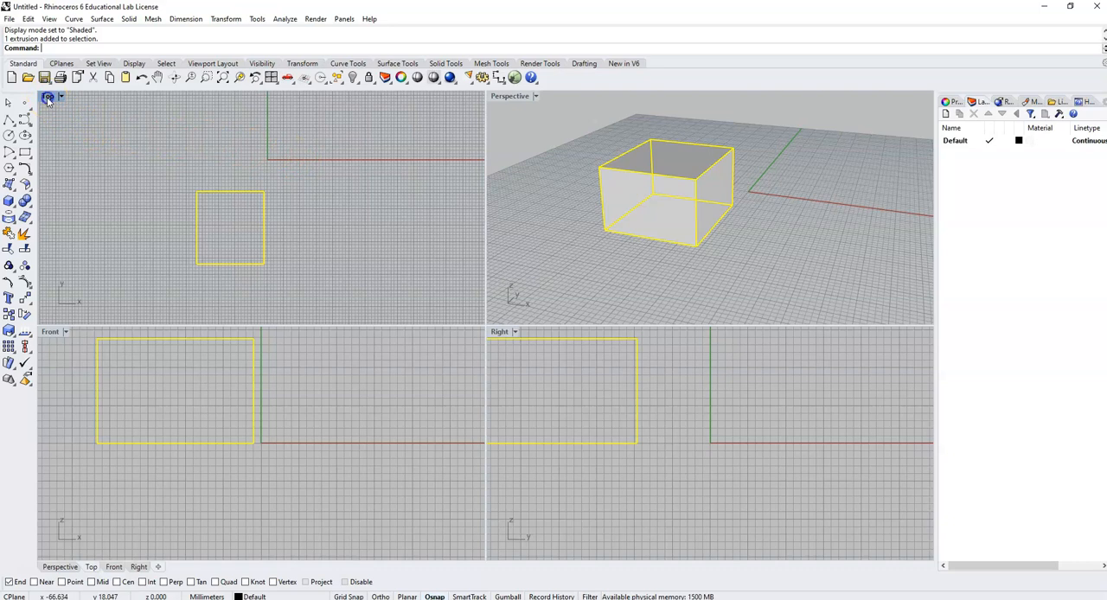
Maximize the Top viewport to fill the window
{"action": "double_click", "coordinate": [49, 97]}
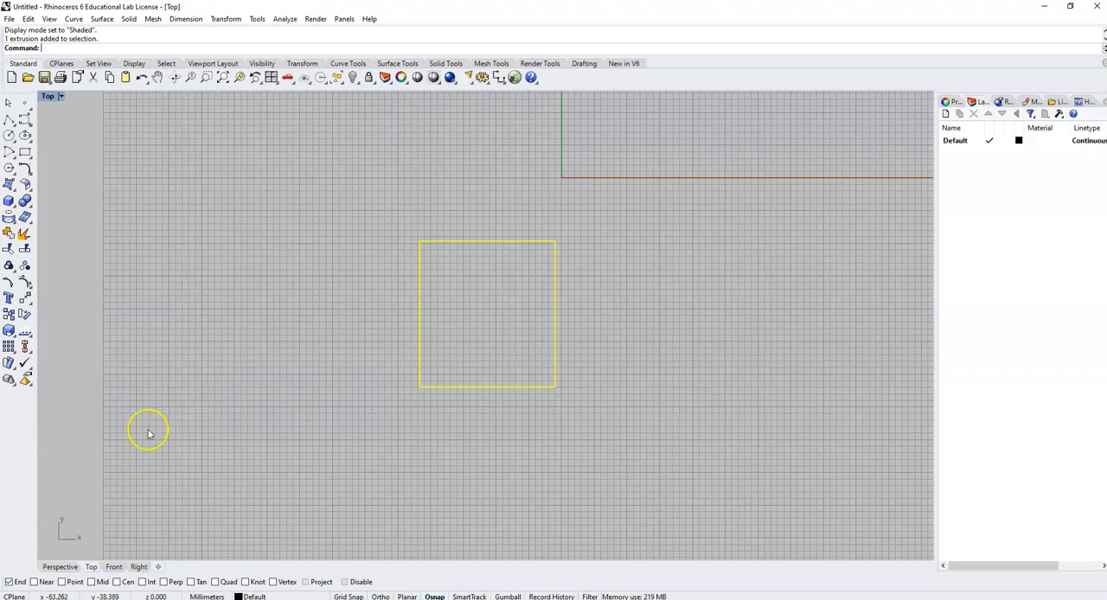
{"action": "mouse_move", "coordinate": [72, 567]}
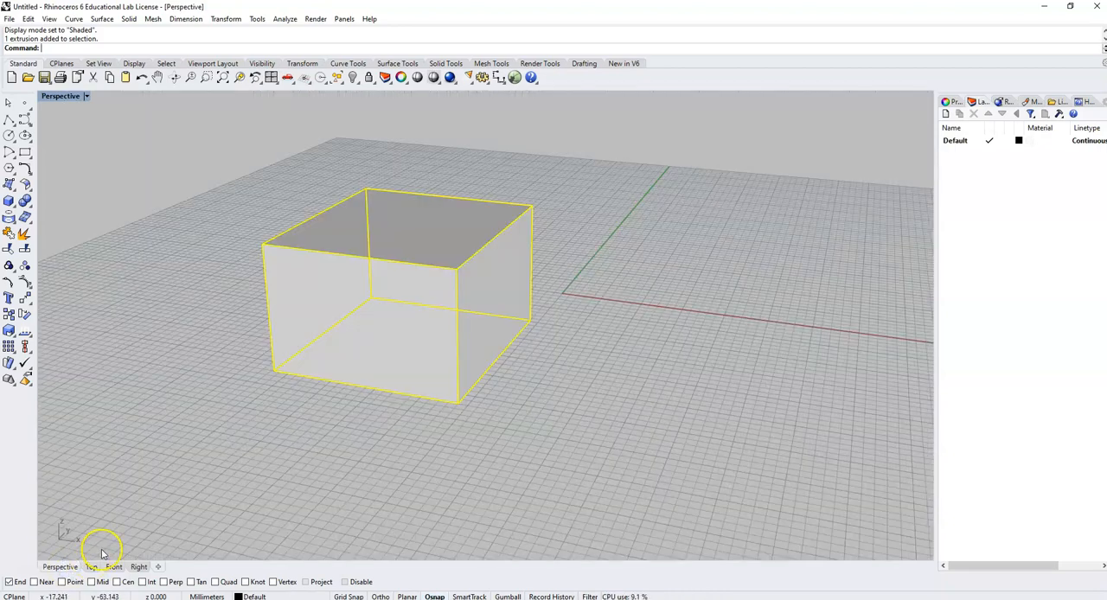
{"action": "mouse_move", "coordinate": [109, 472]}
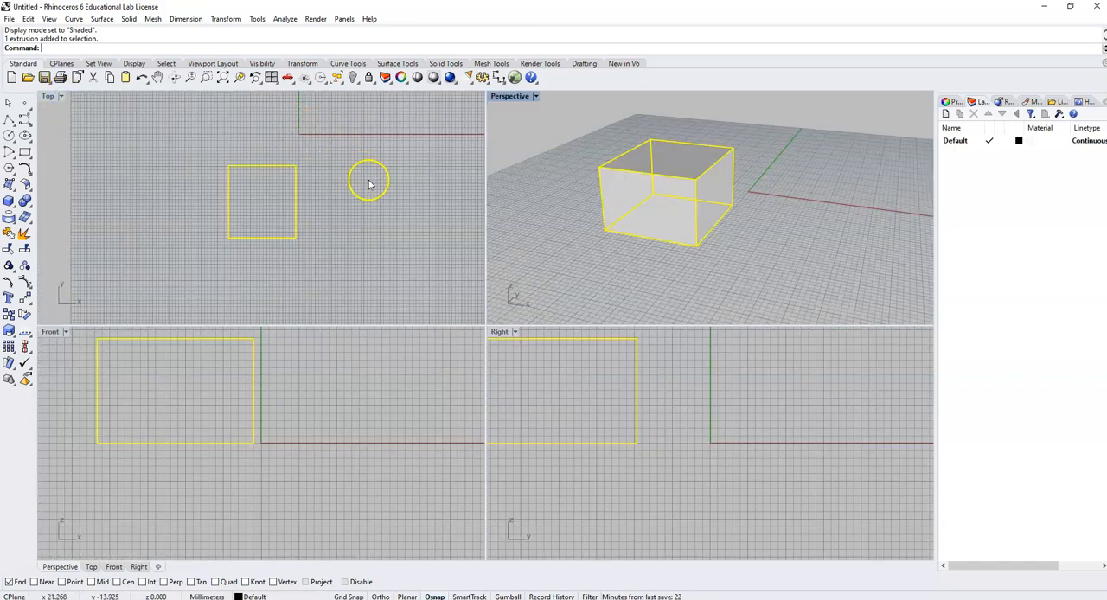
{"action": "mouse_move", "coordinate": [364, 192]}
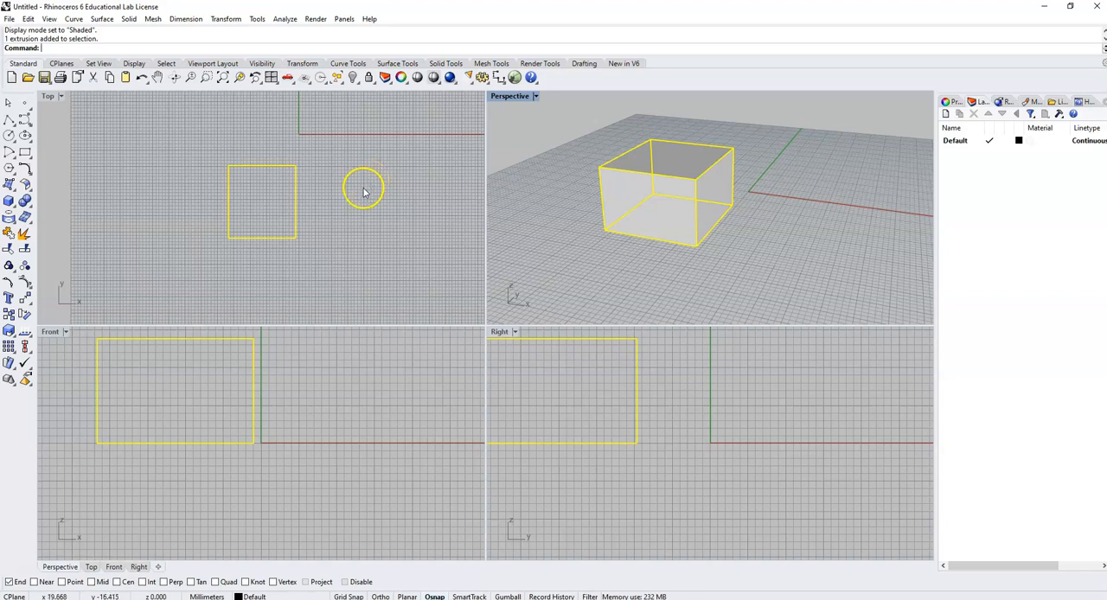
{"action": "mouse_move", "coordinate": [327, 303]}
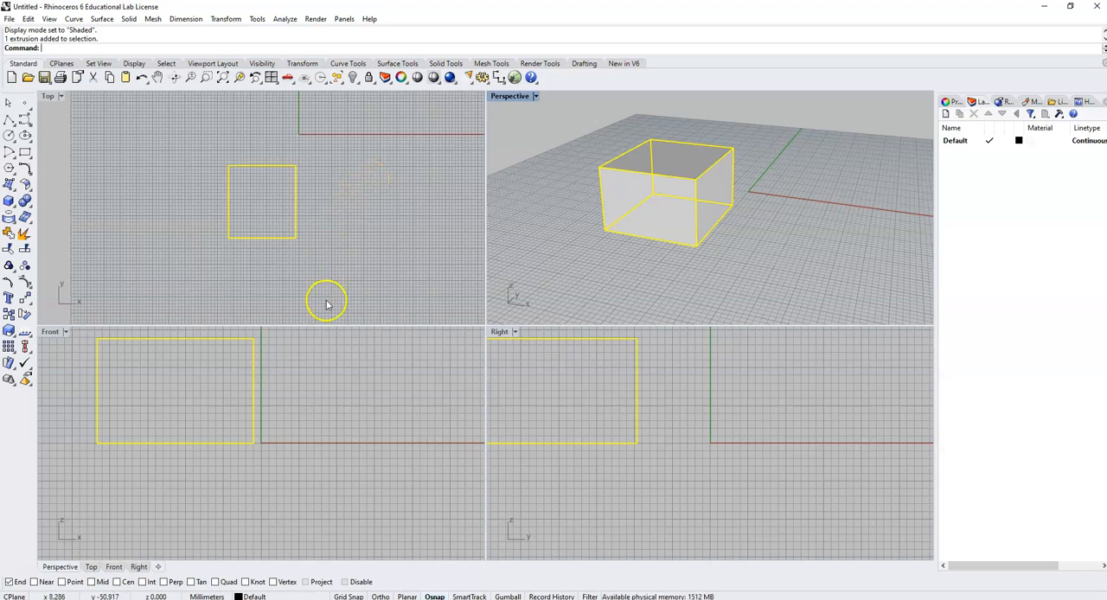
{"action": "mouse_move", "coordinate": [28, 581]}
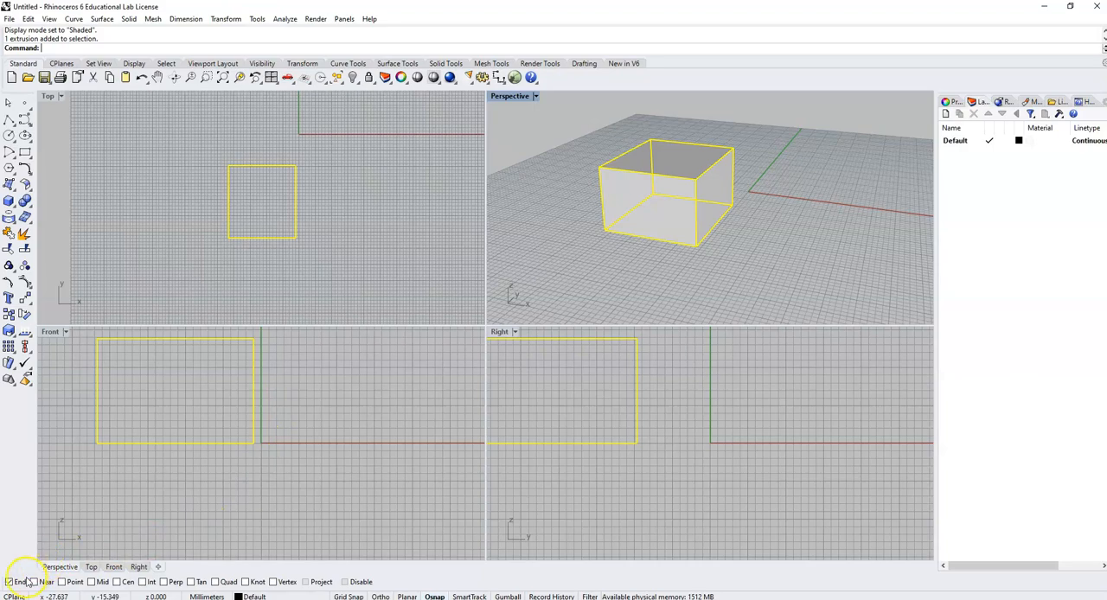